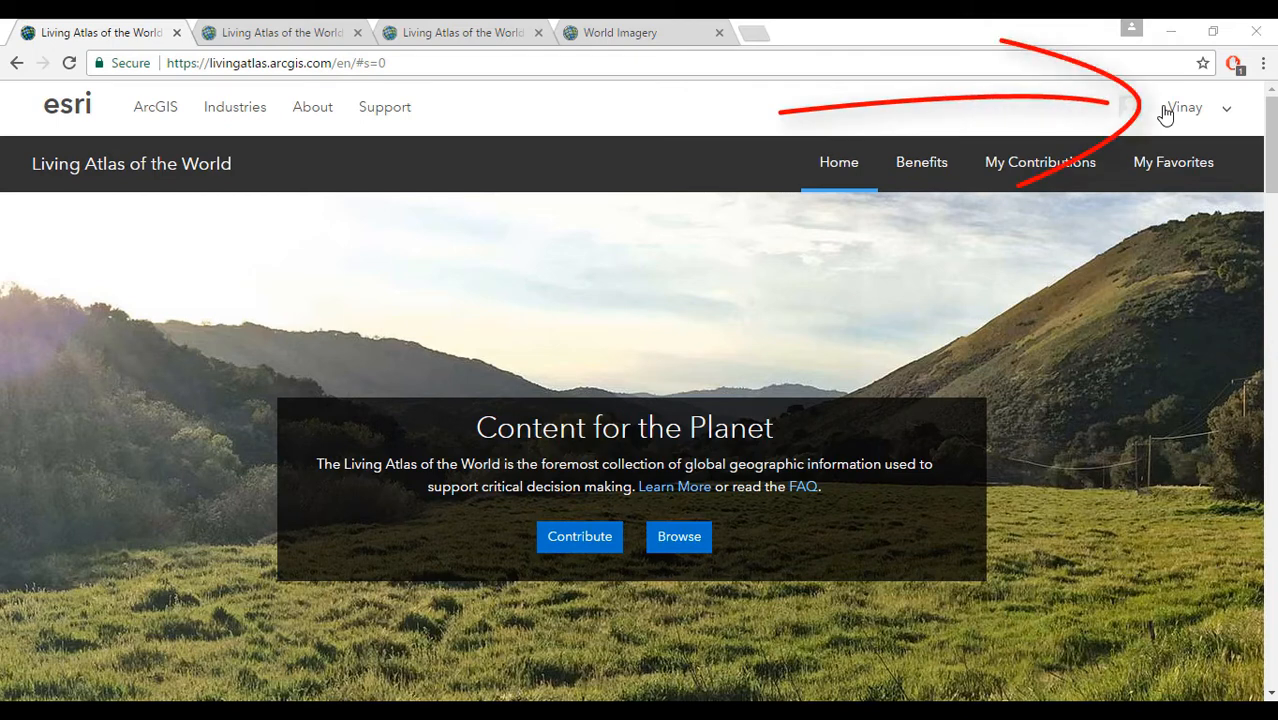
# Browse the Living Atlas catalogue narrowed to Imagery with the sub-type choices cleared
pyautogui.click(680, 536)
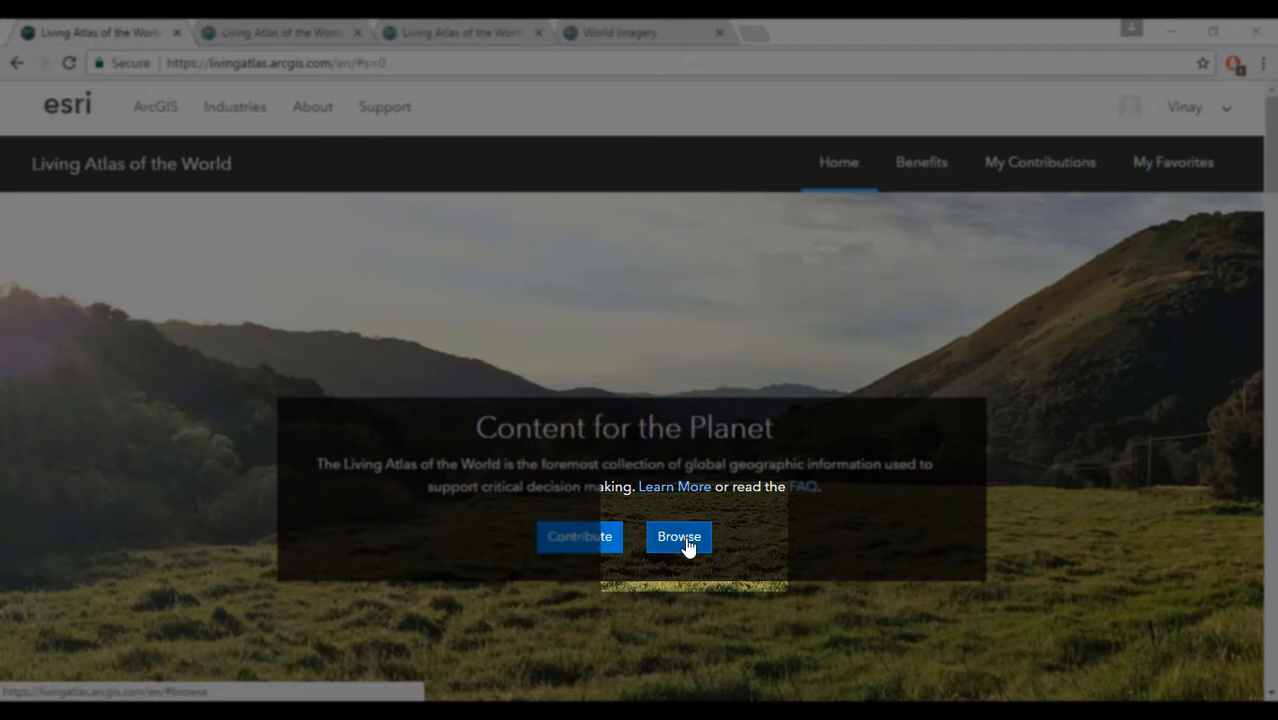
pyautogui.click(678, 536)
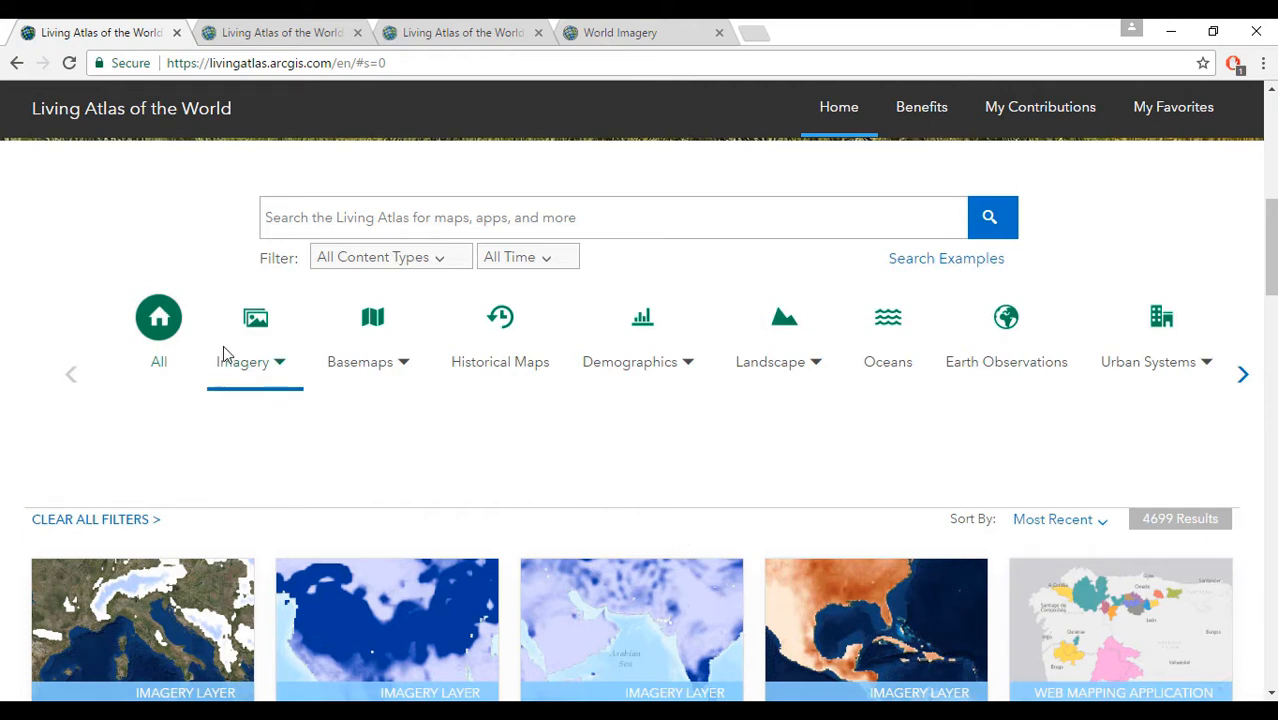
pyautogui.click(360, 340)
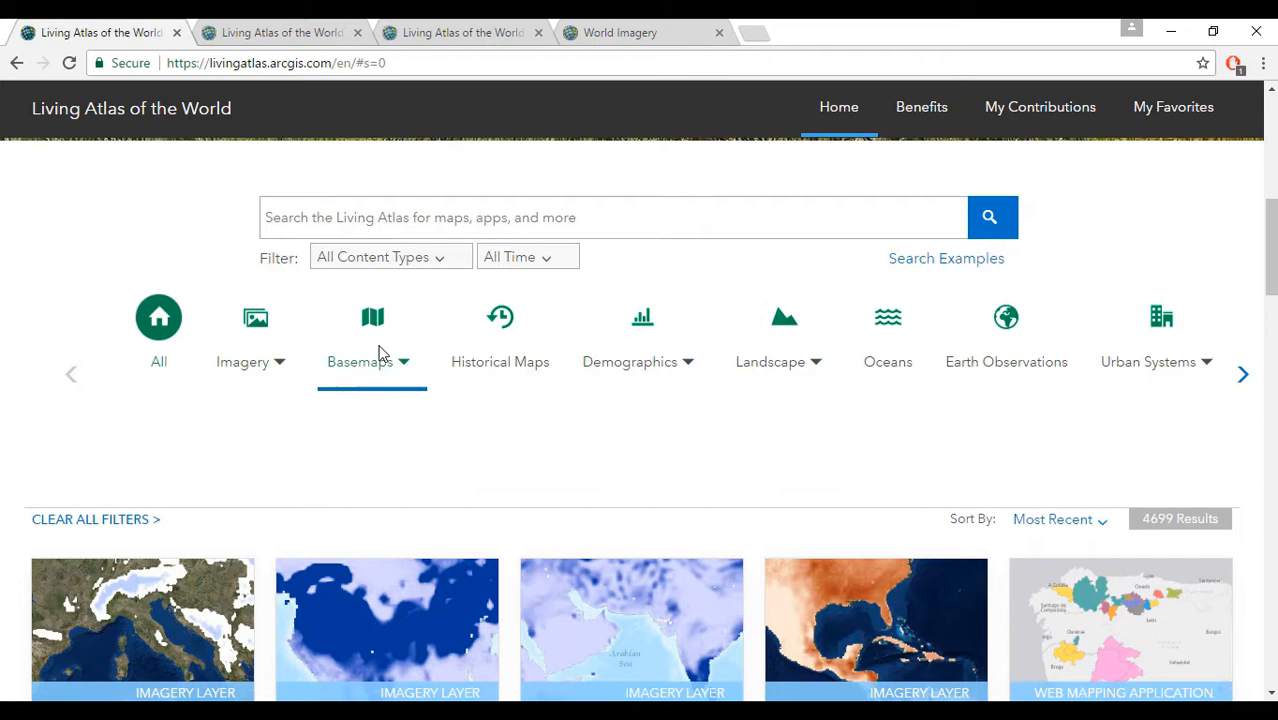
pyautogui.moveTo(416, 352)
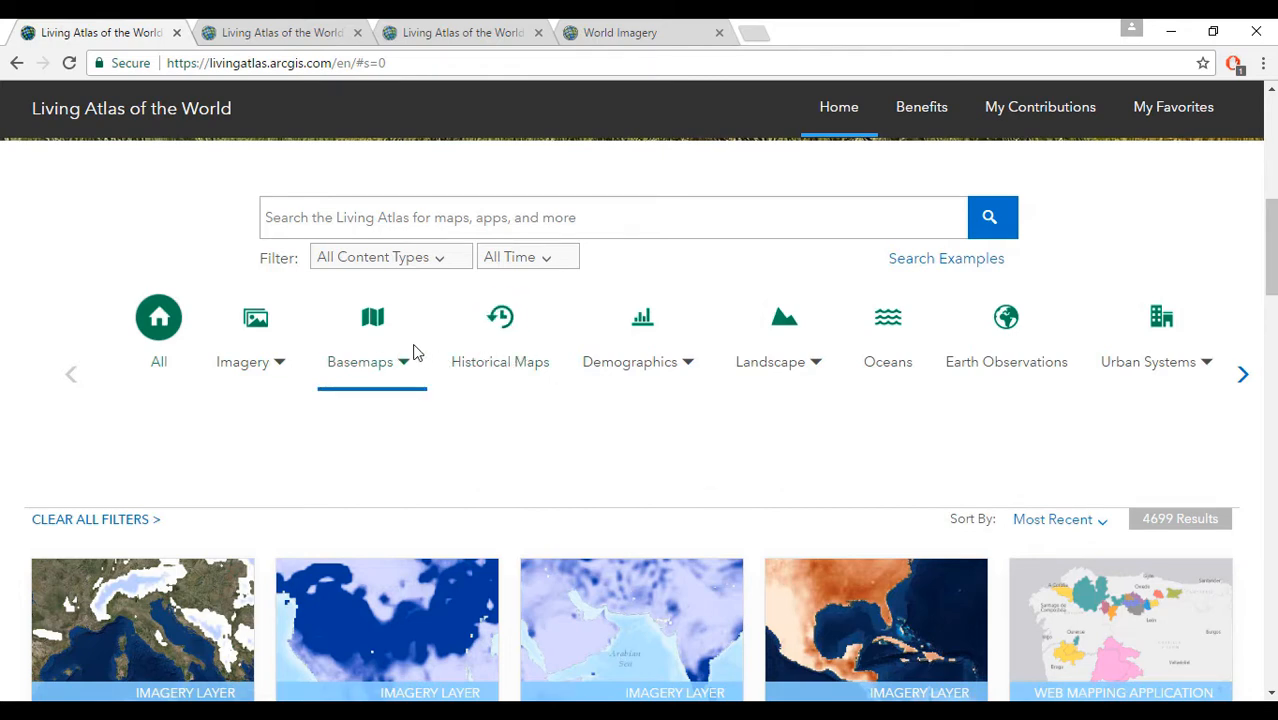
pyautogui.click(242, 330)
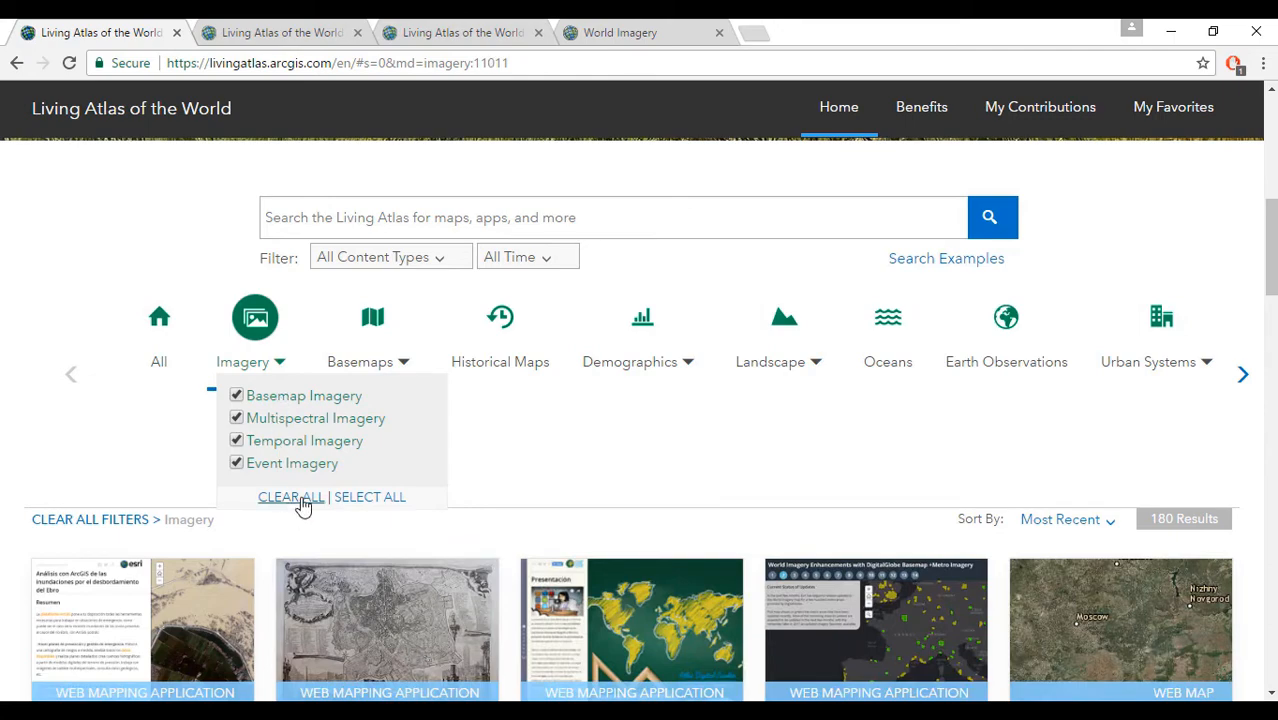
pyautogui.click(290, 496)
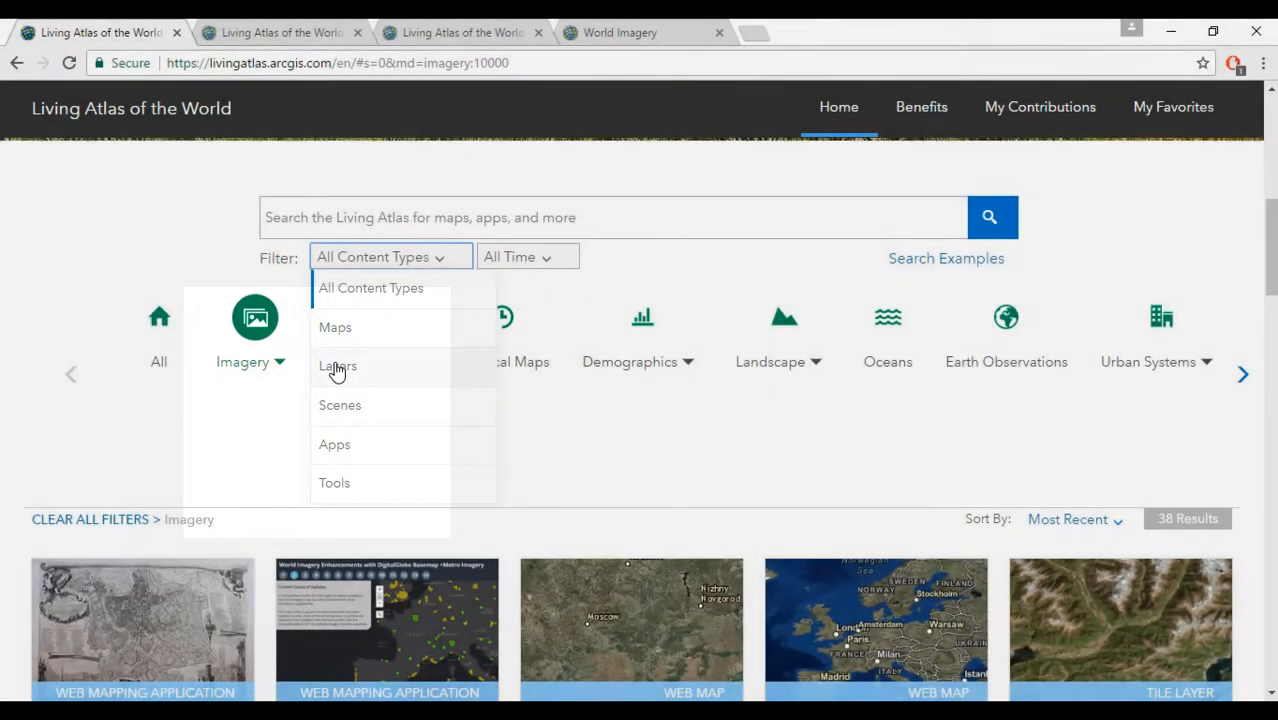
# Find the World Imagery layer among Layers results and open it in Map Viewer
pyautogui.click(336, 366)
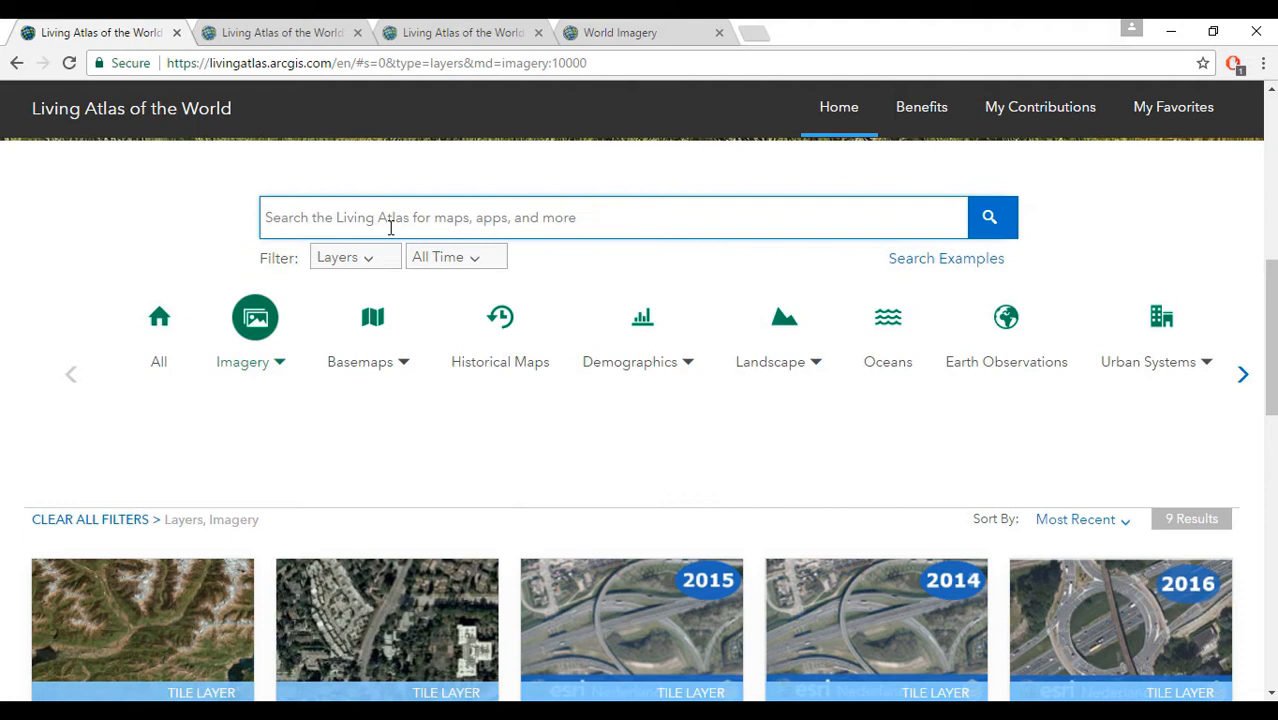
pyautogui.write('World Imagery')
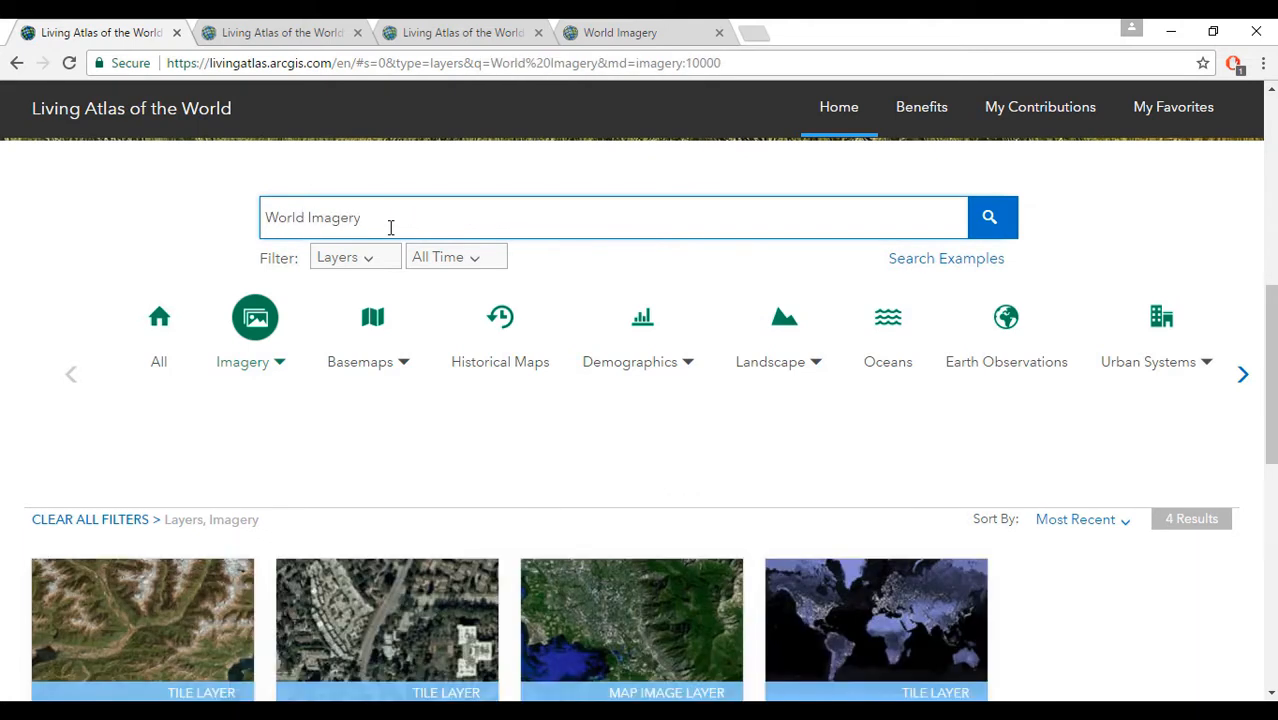
pyautogui.scroll(-3)
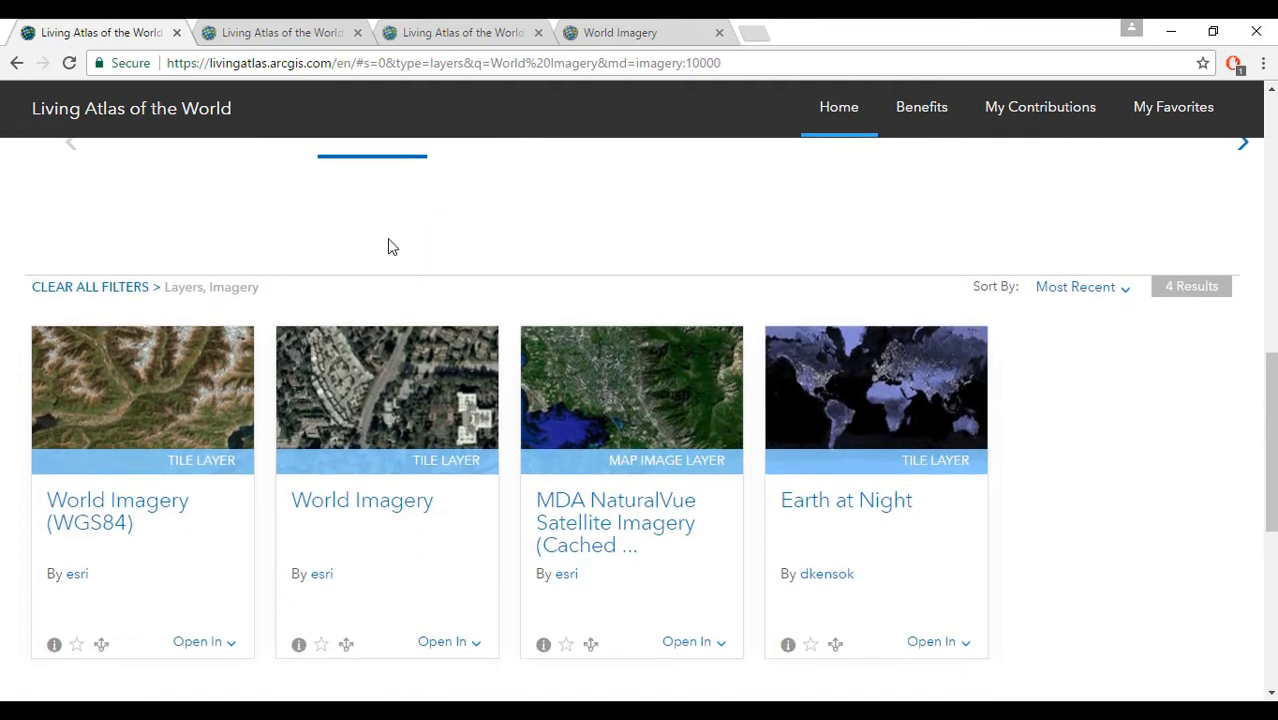
pyautogui.scroll(-3)
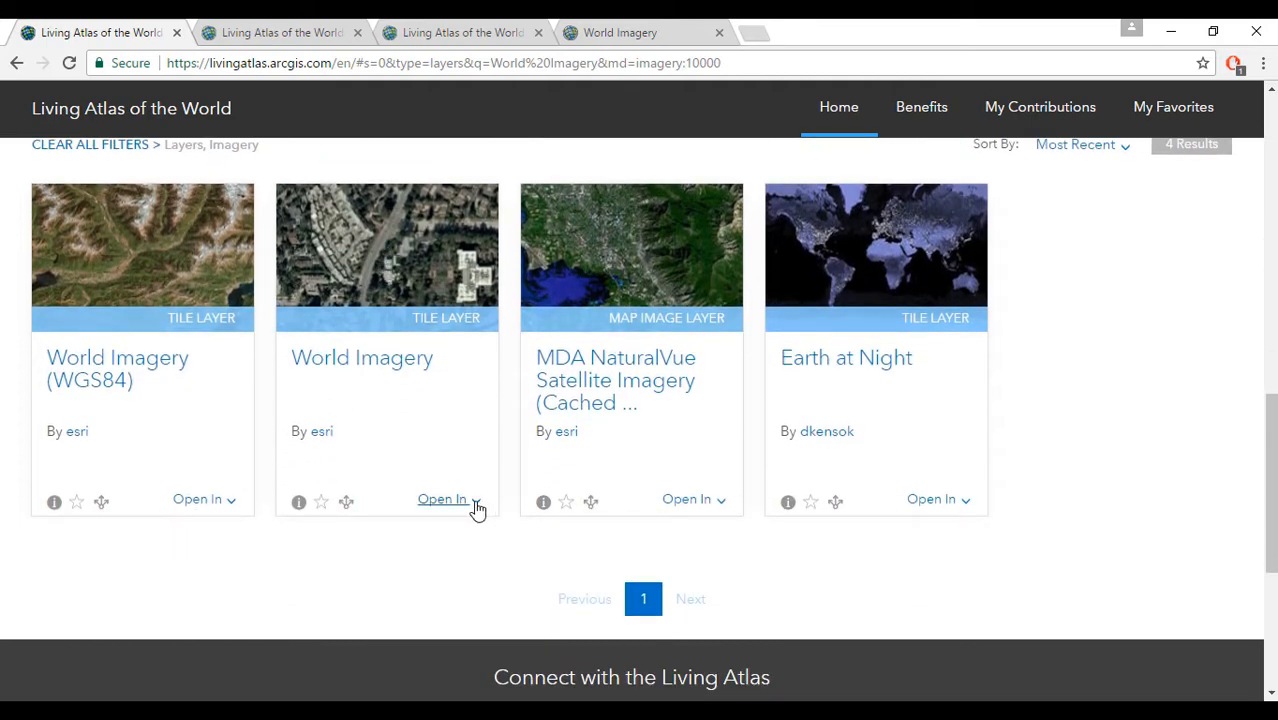
pyautogui.click(442, 500)
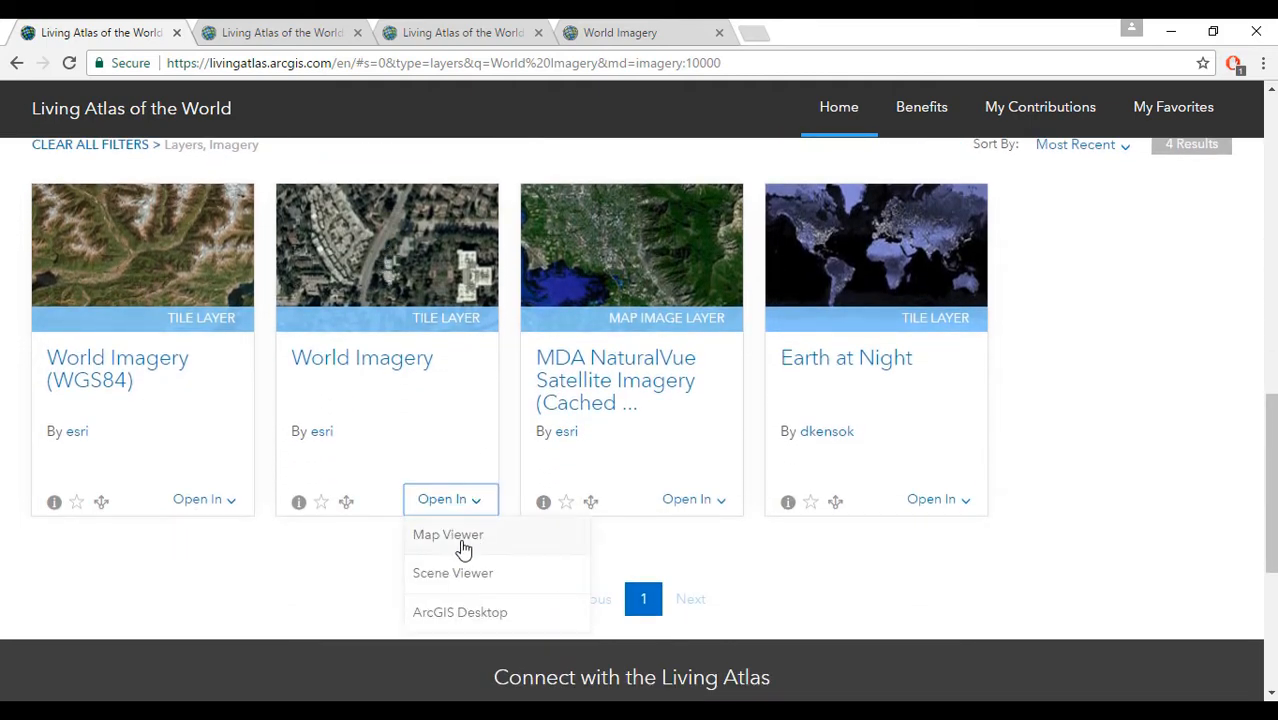
pyautogui.click(448, 534)
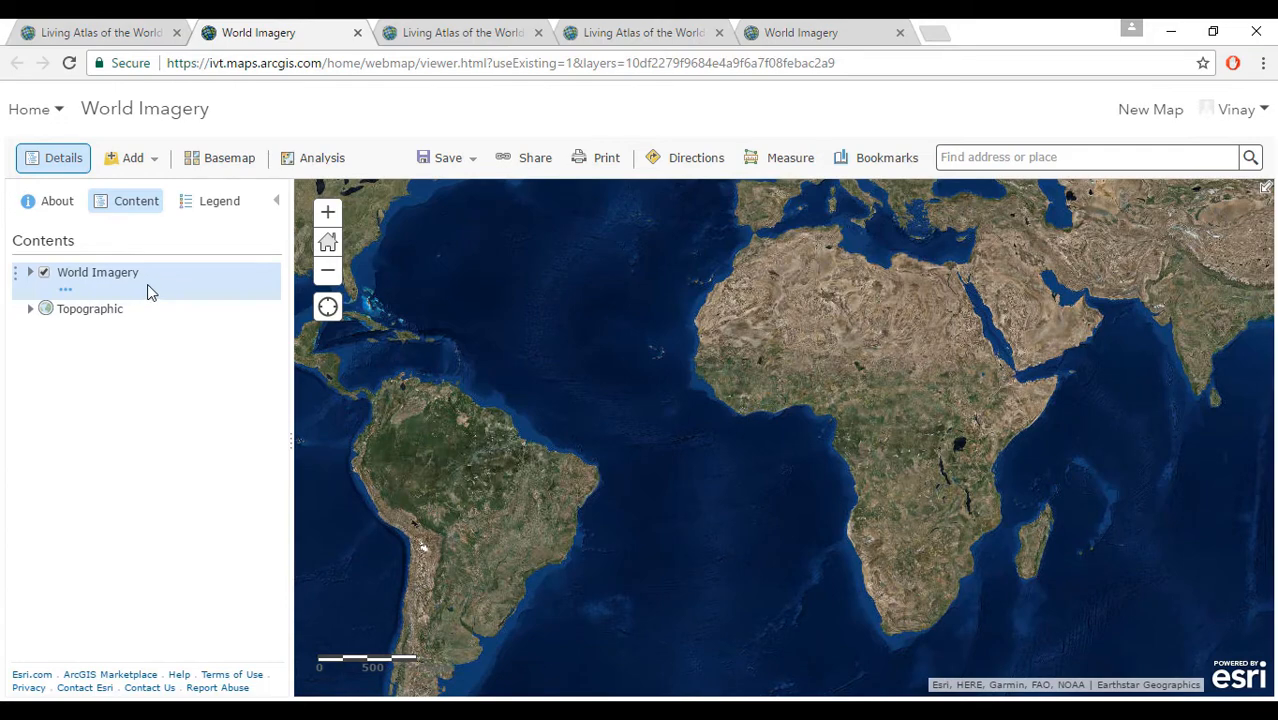
# Zoom the World Imagery map to Redlands, view imagery metadata, then return to the catalogue
pyautogui.write('redlands')
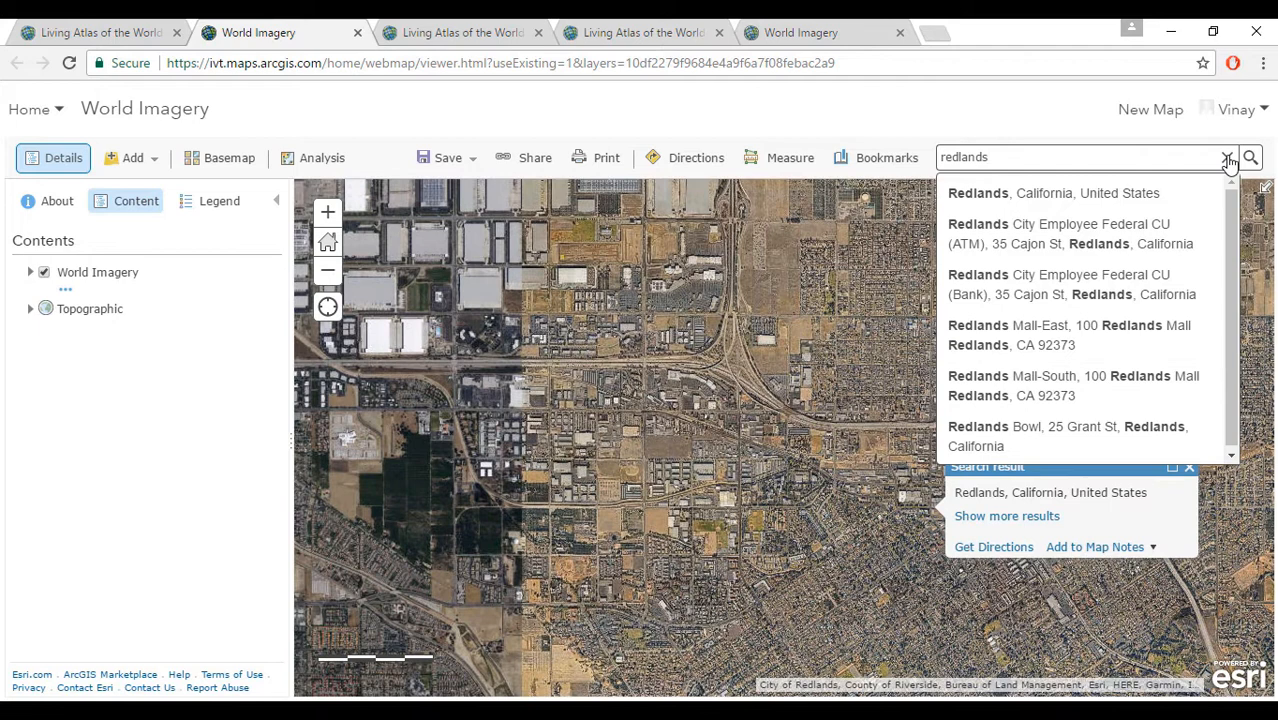
pyautogui.click(1228, 156)
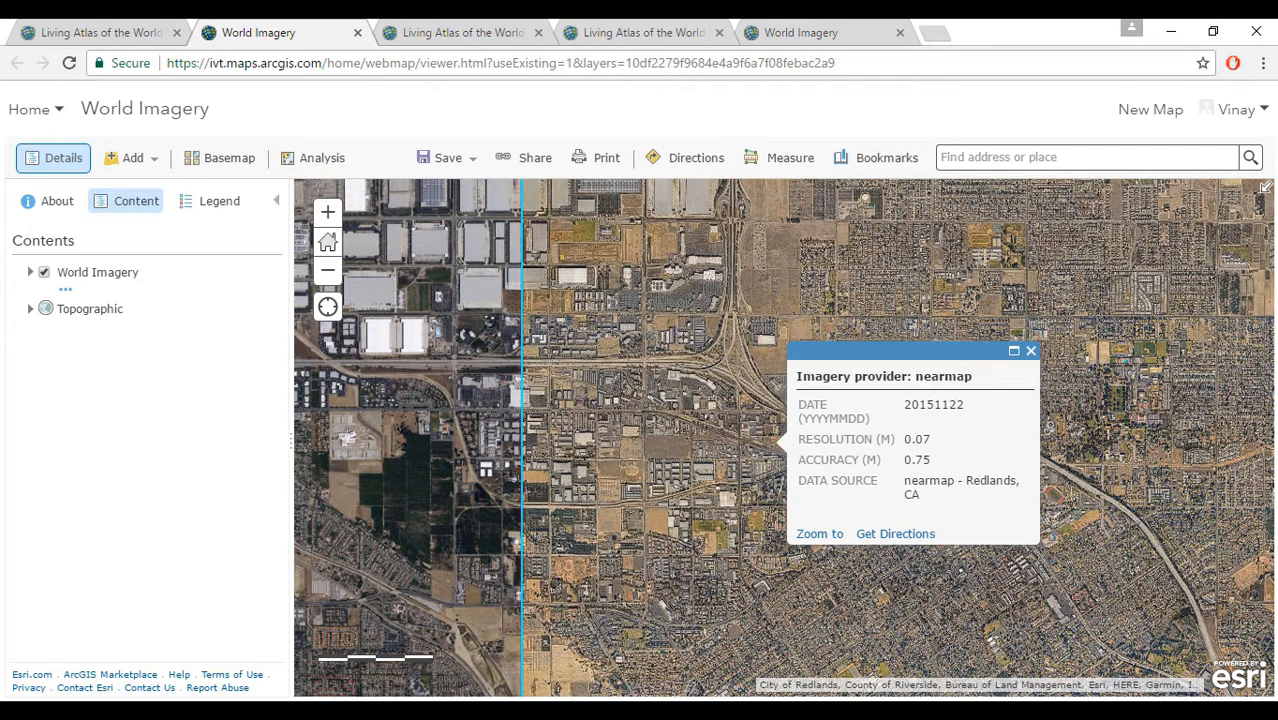
pyautogui.moveTo(778, 452)
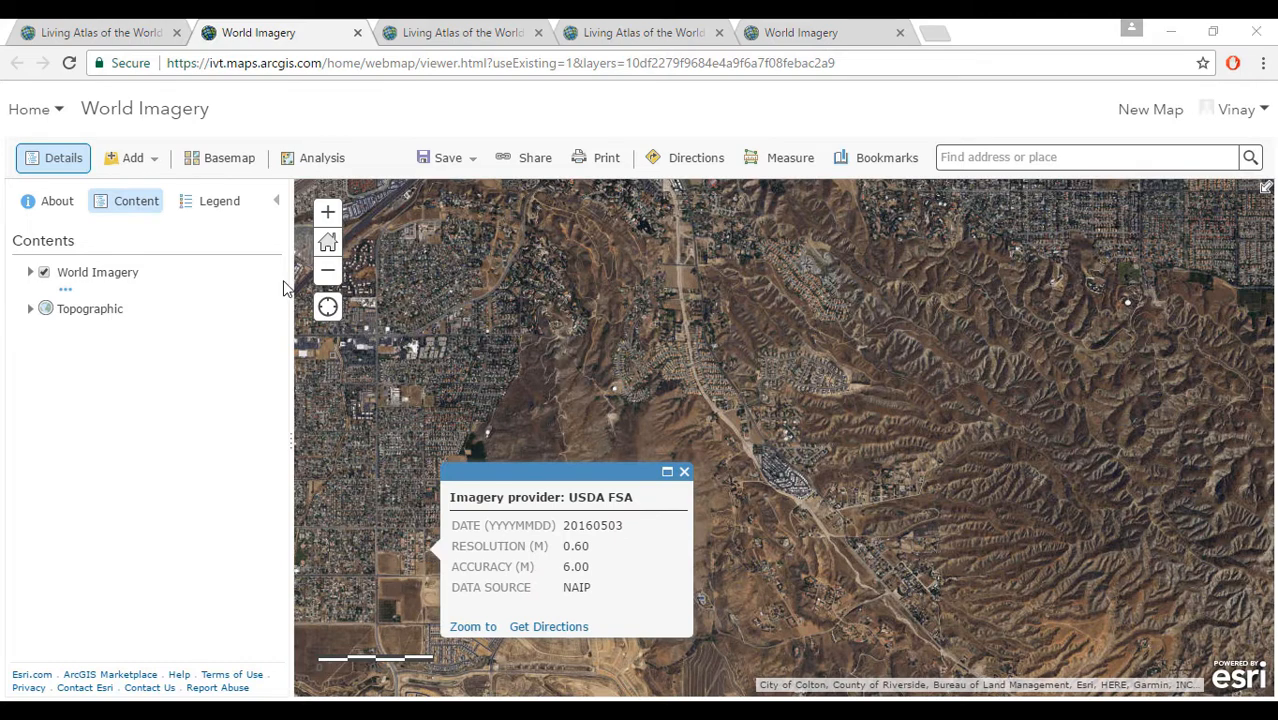
pyautogui.click(100, 32)
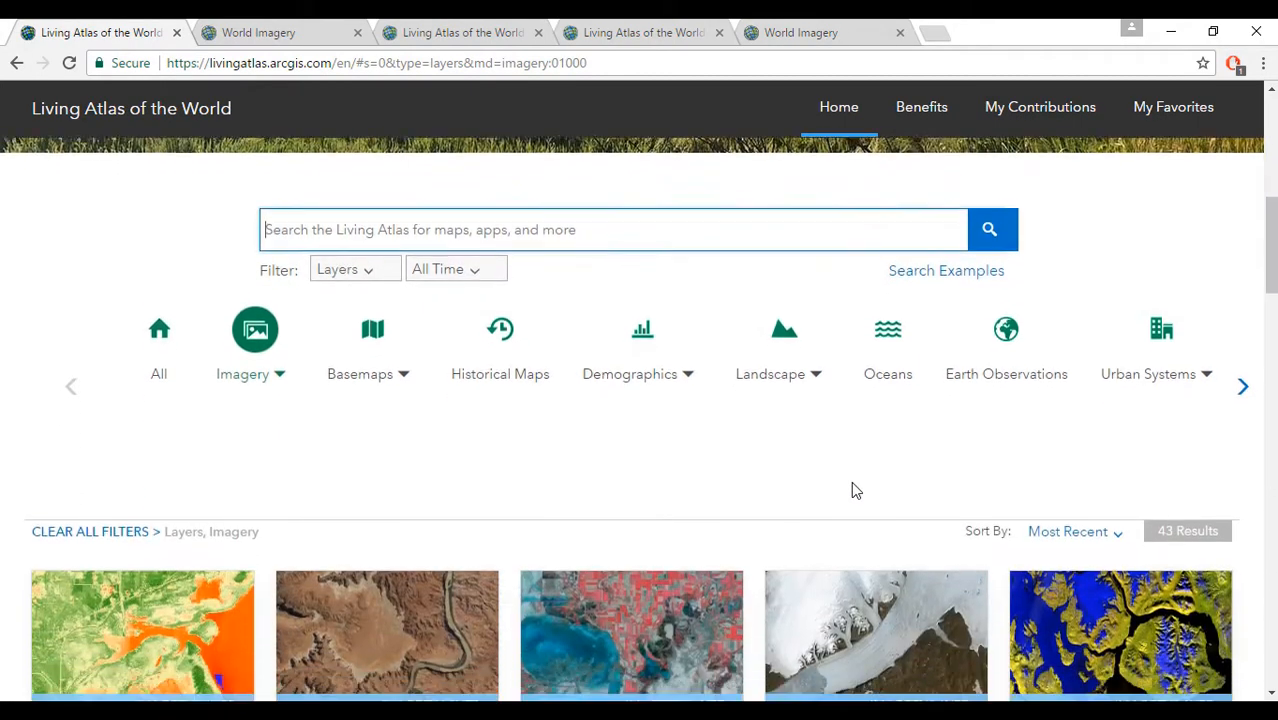
# List the 63 imagery layer results and look through NAIP, Arctic DEM and Landsat cards
pyautogui.scroll(-3)
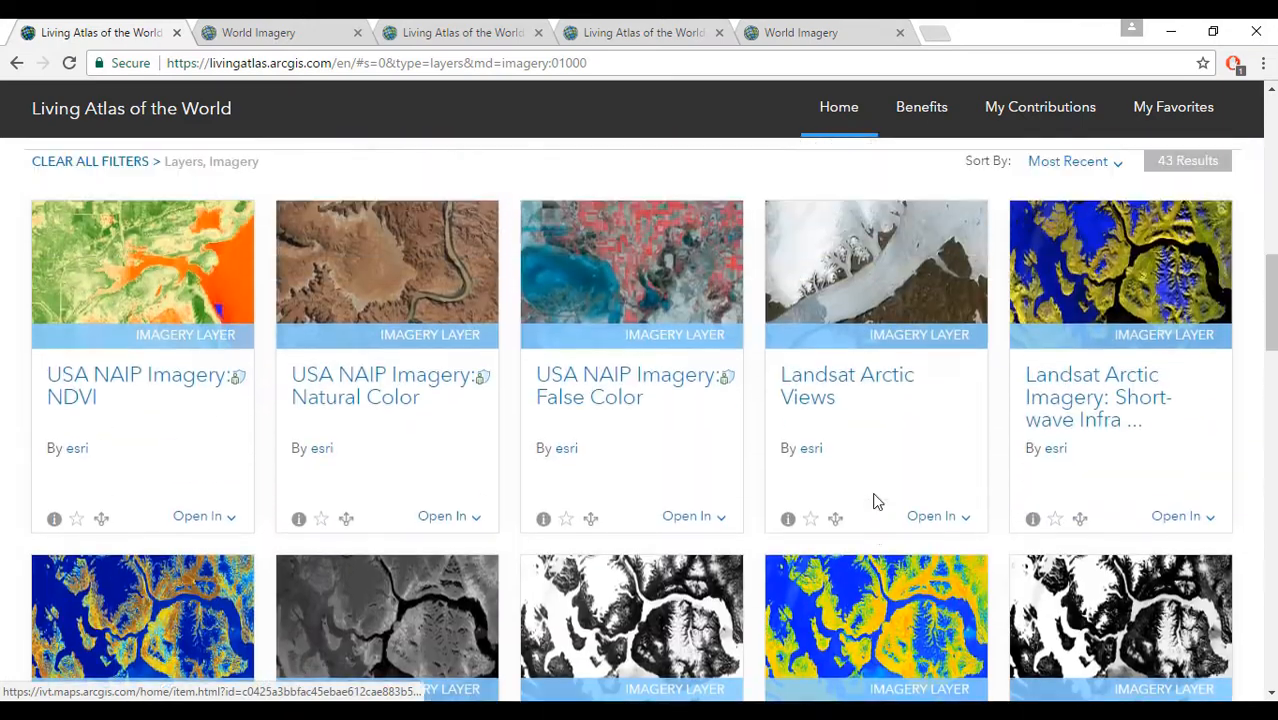
pyautogui.click(256, 450)
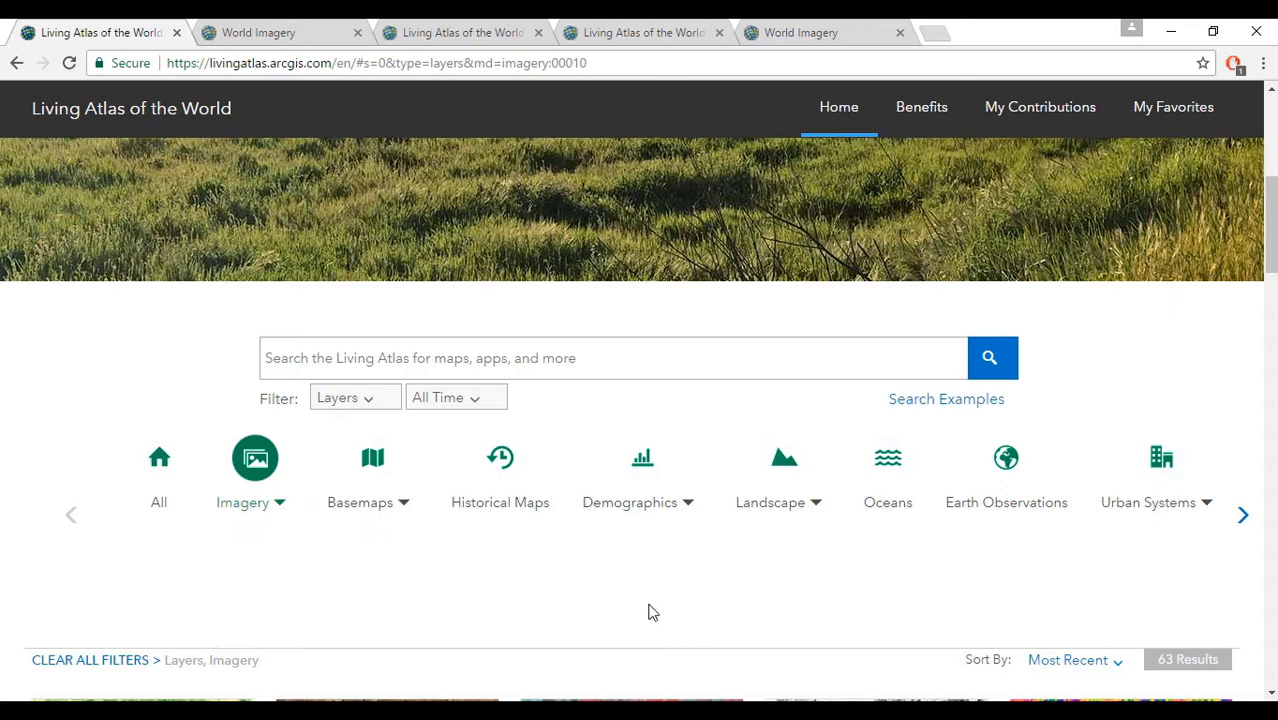
pyautogui.scroll(-3)
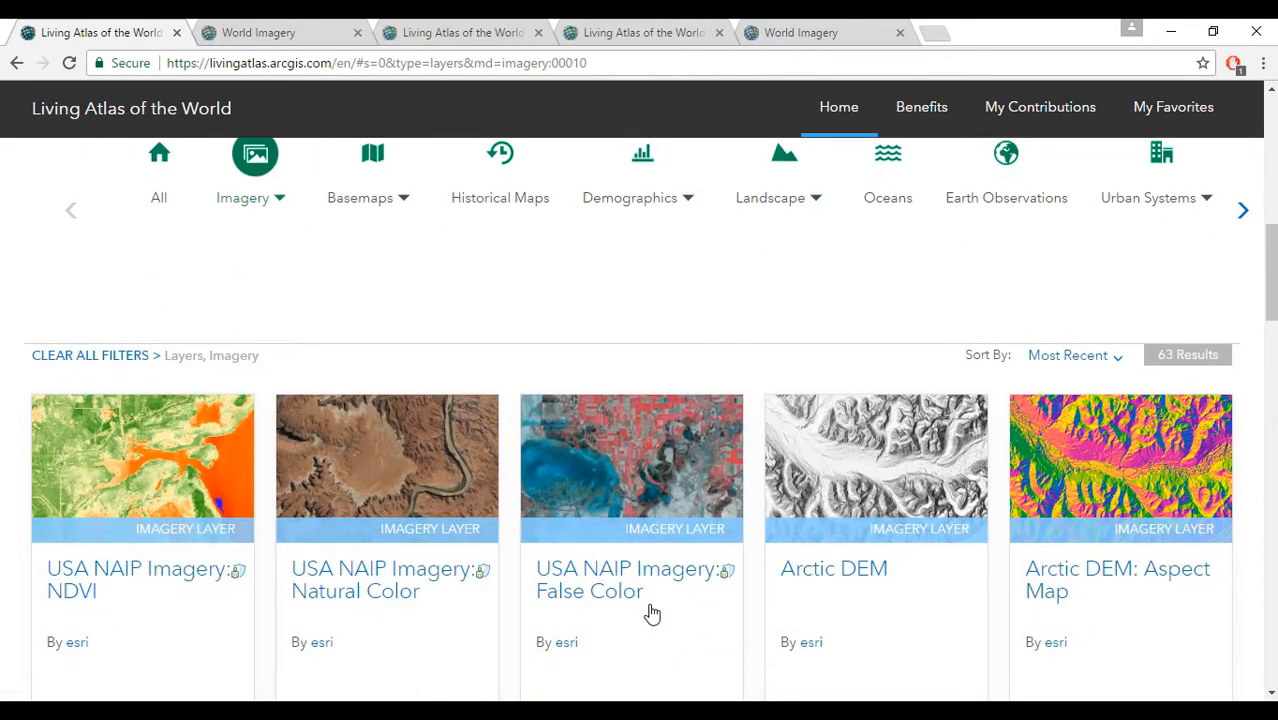
pyautogui.scroll(-3)
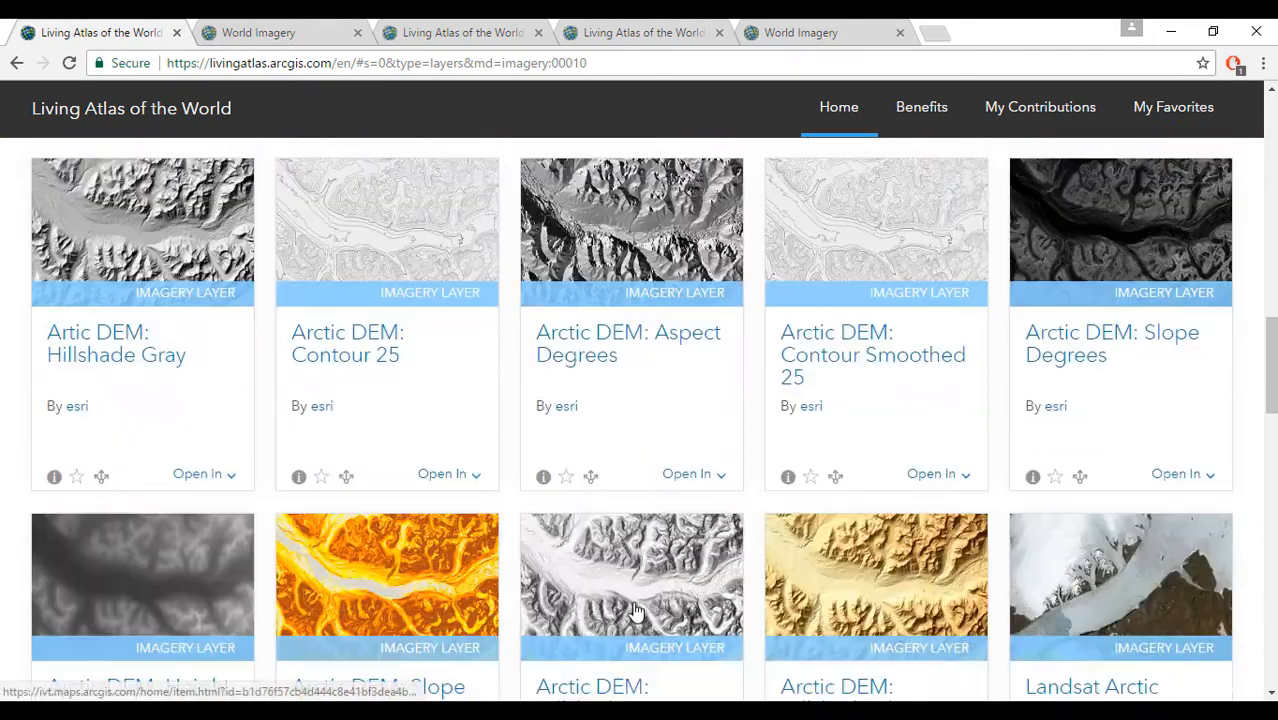
pyautogui.scroll(-3)
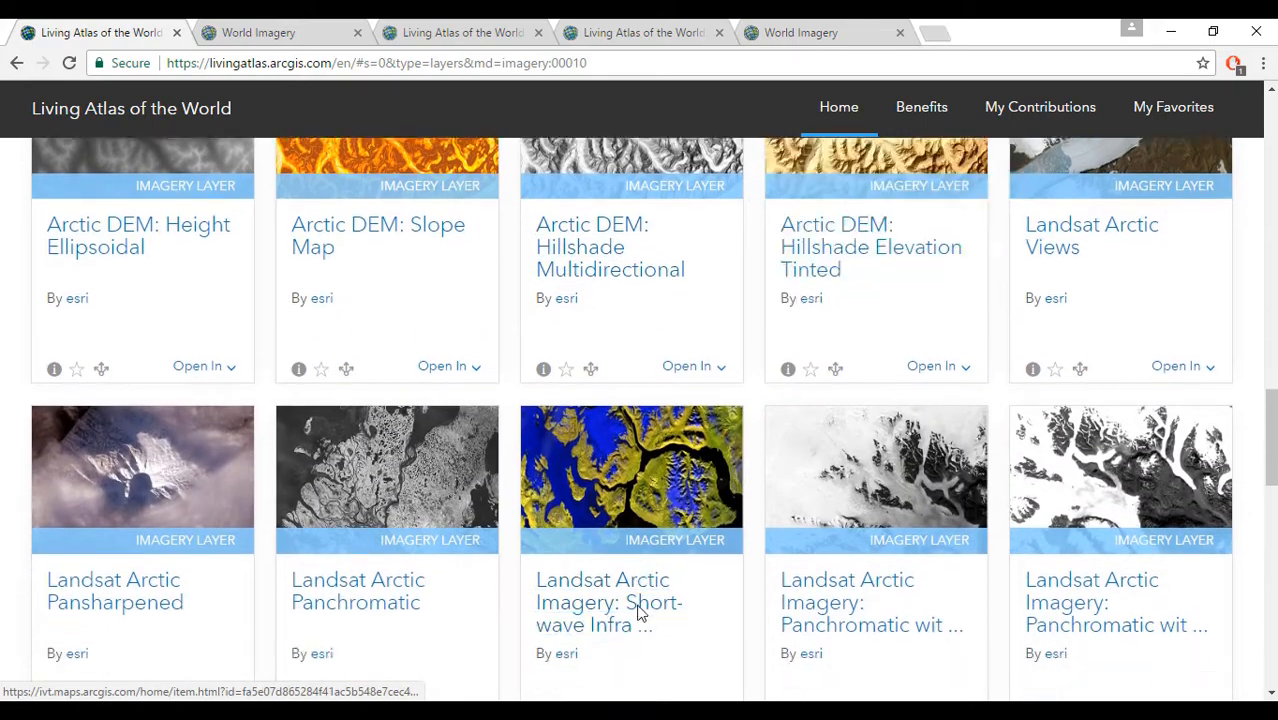
pyautogui.scroll(3)
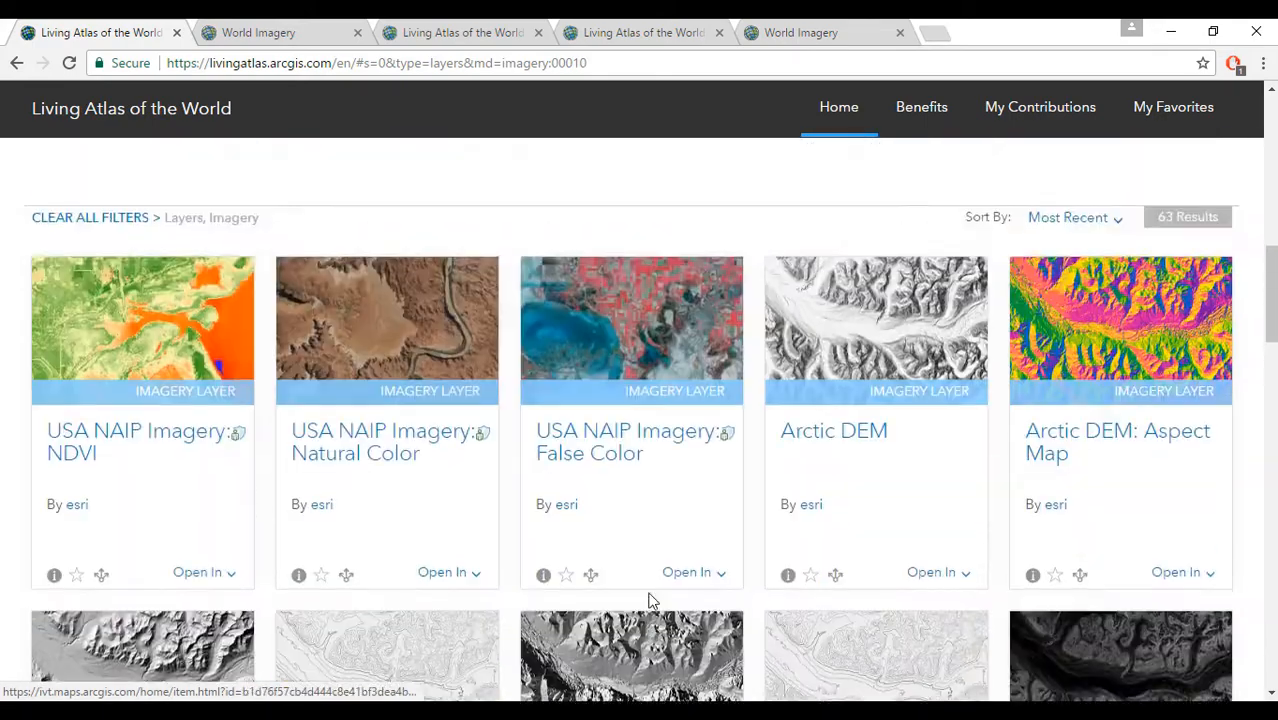
pyautogui.scroll(3)
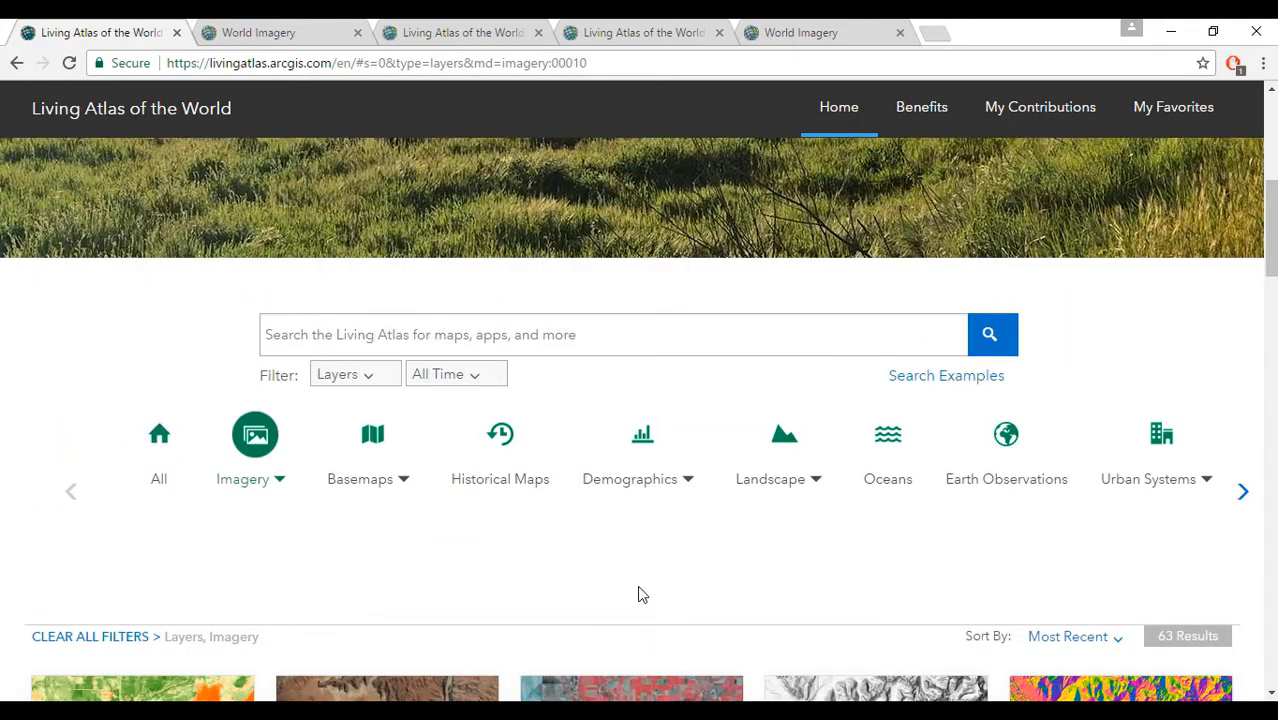
# Narrow the gallery to Event Imagery of all content types, showing 19 results
pyautogui.click(242, 478)
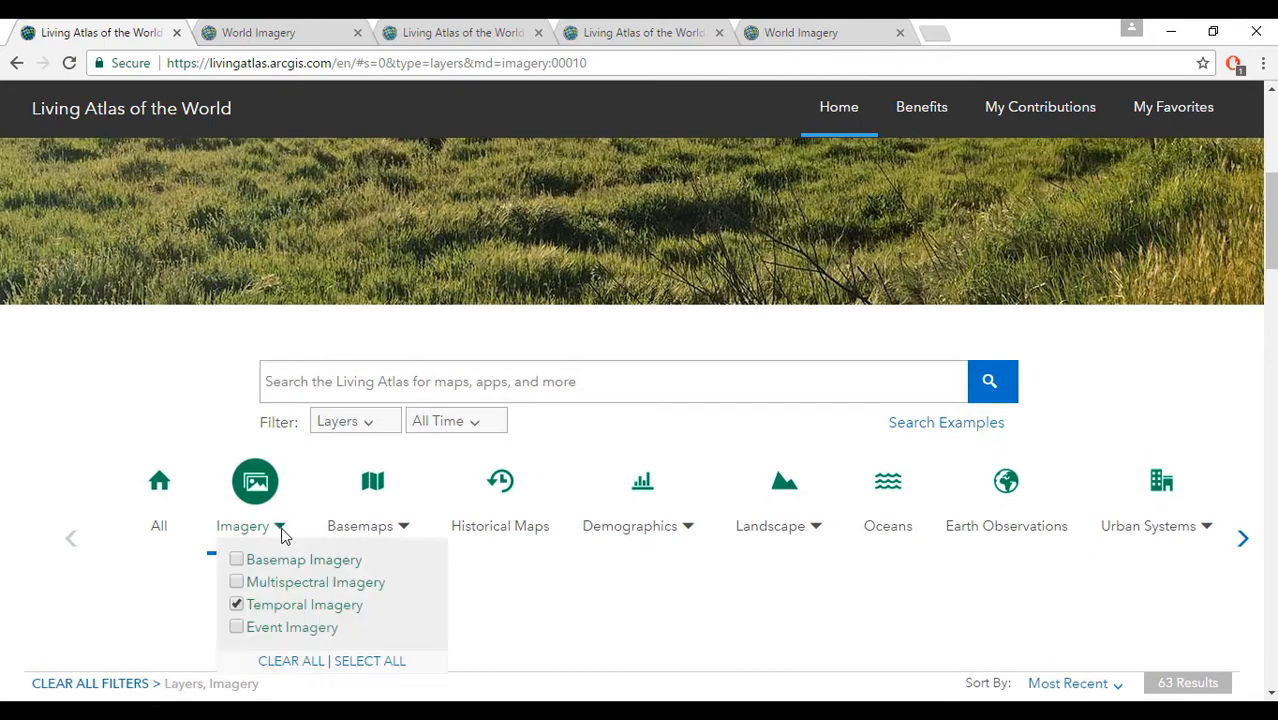
pyautogui.click(236, 604)
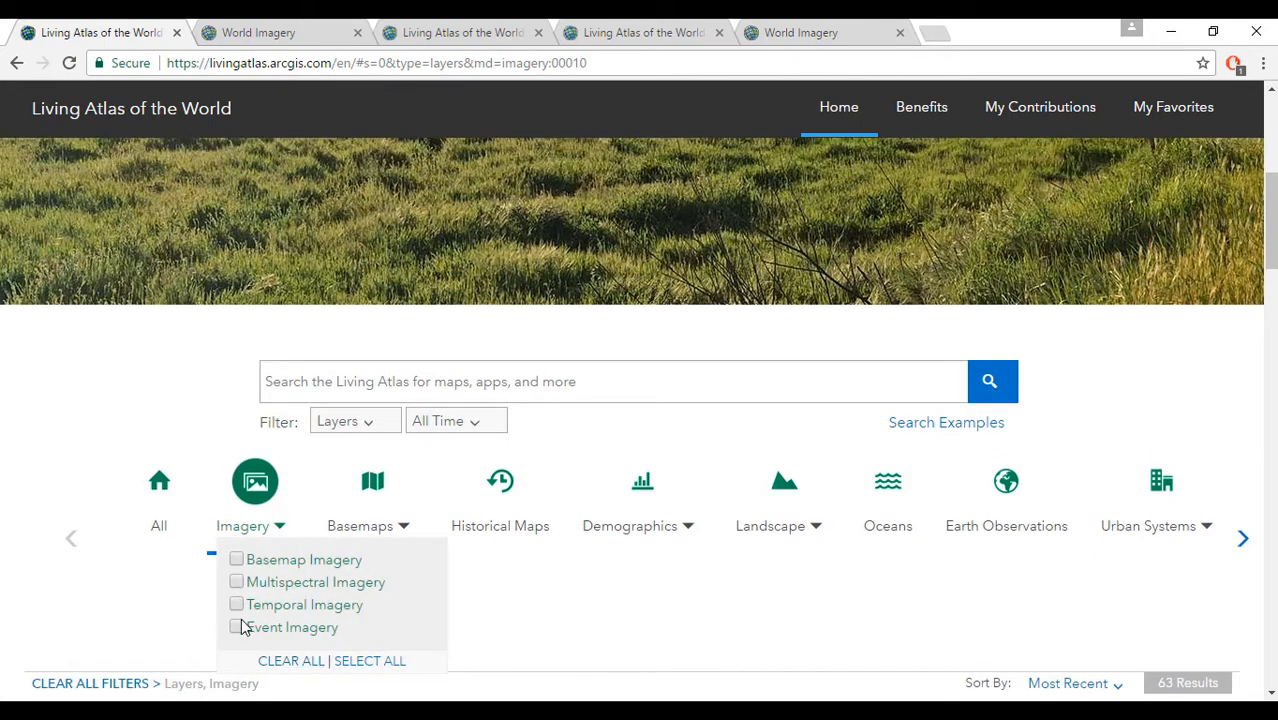
pyautogui.click(236, 628)
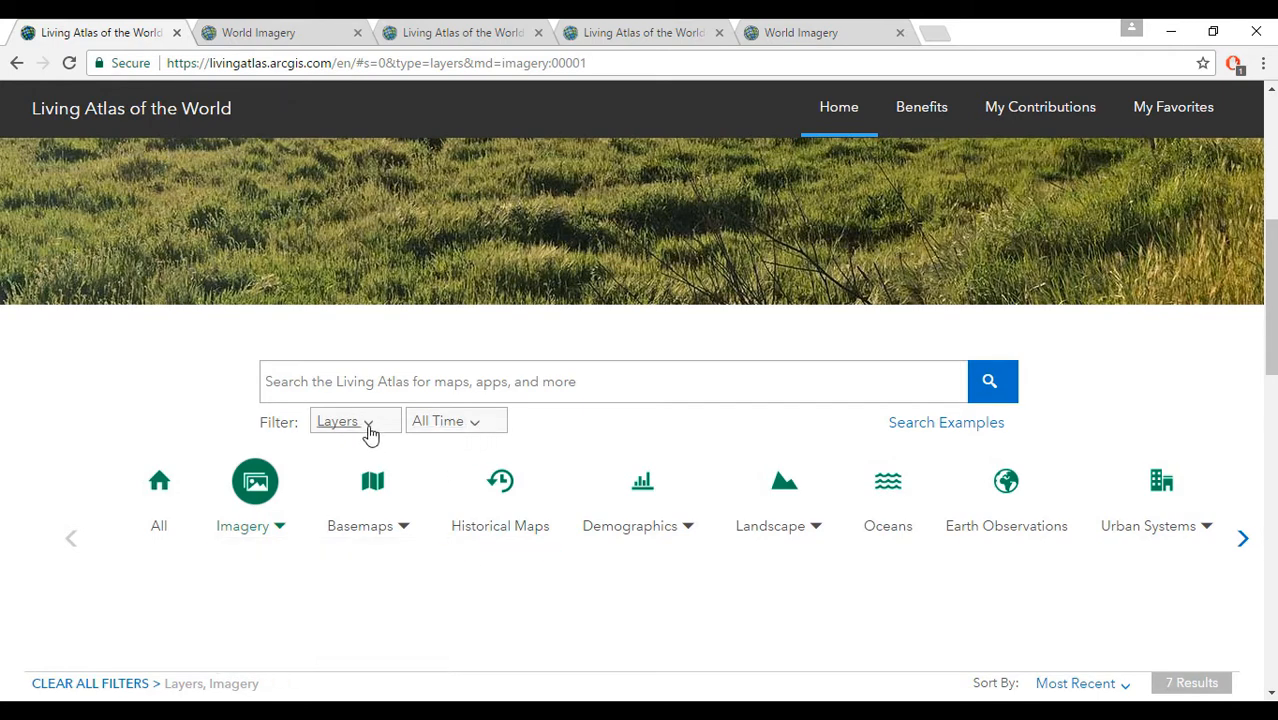
pyautogui.click(356, 420)
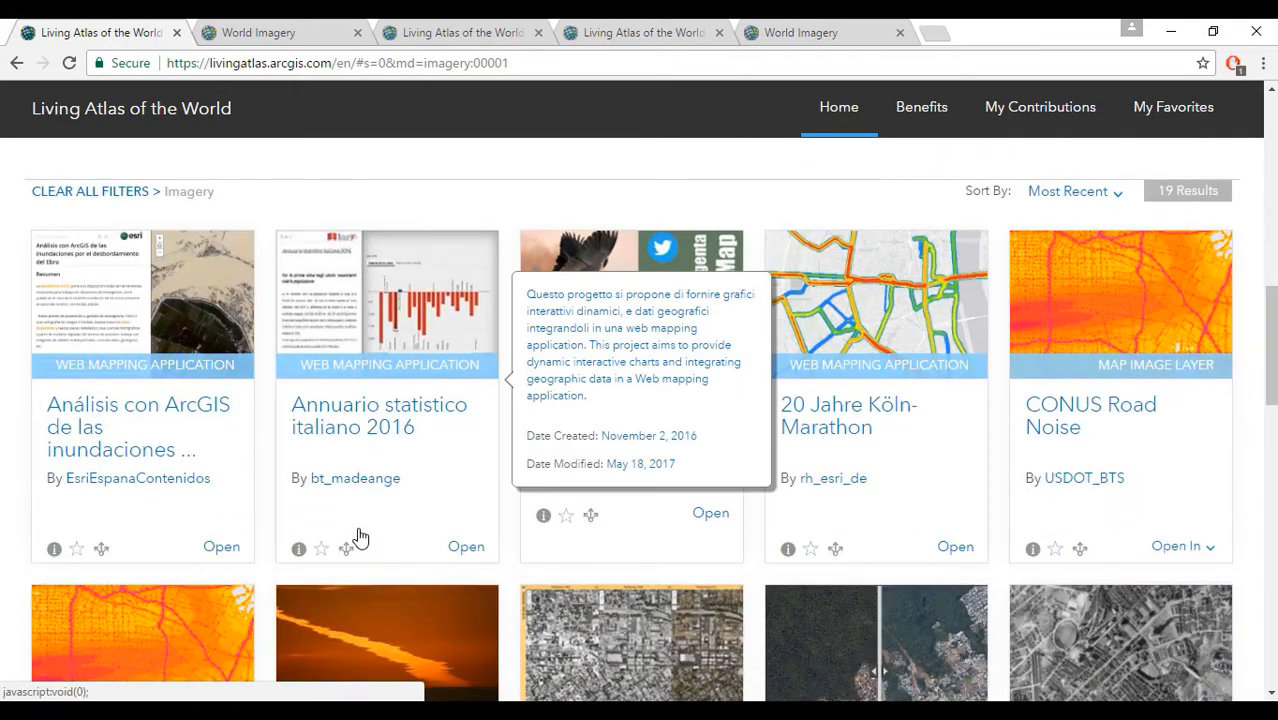
pyautogui.scroll(-3)
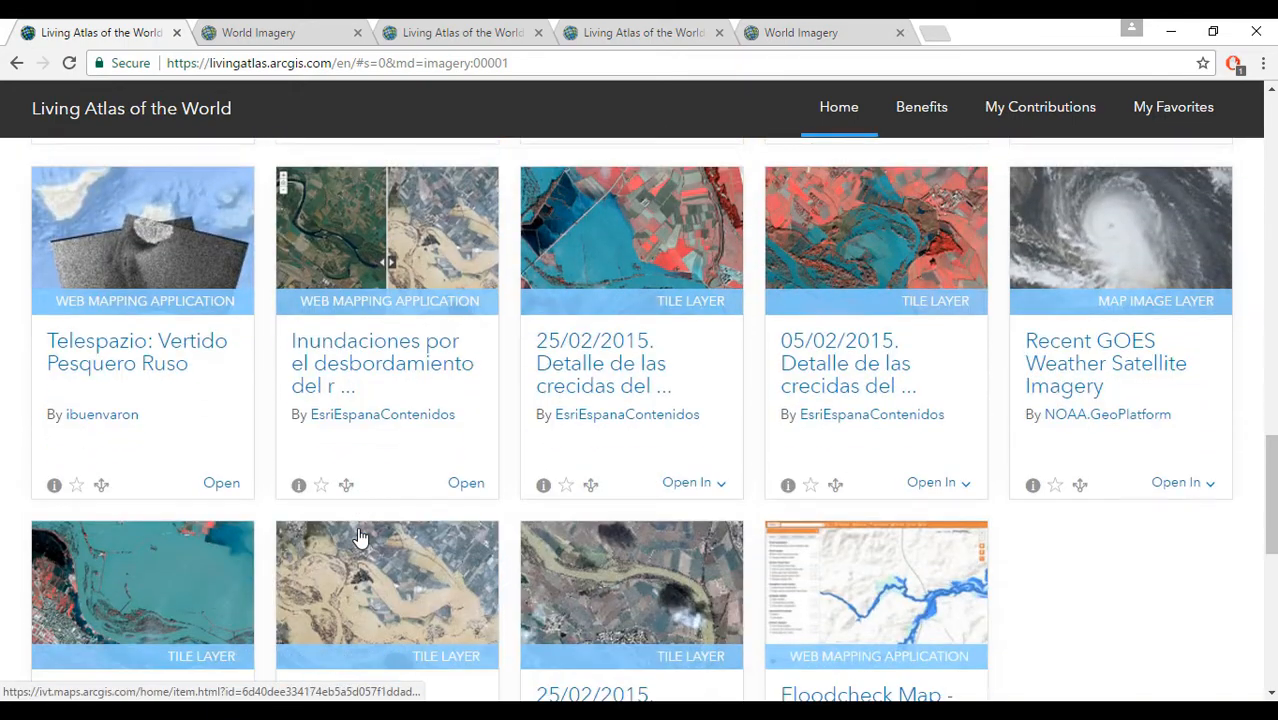
pyautogui.scroll(-3)
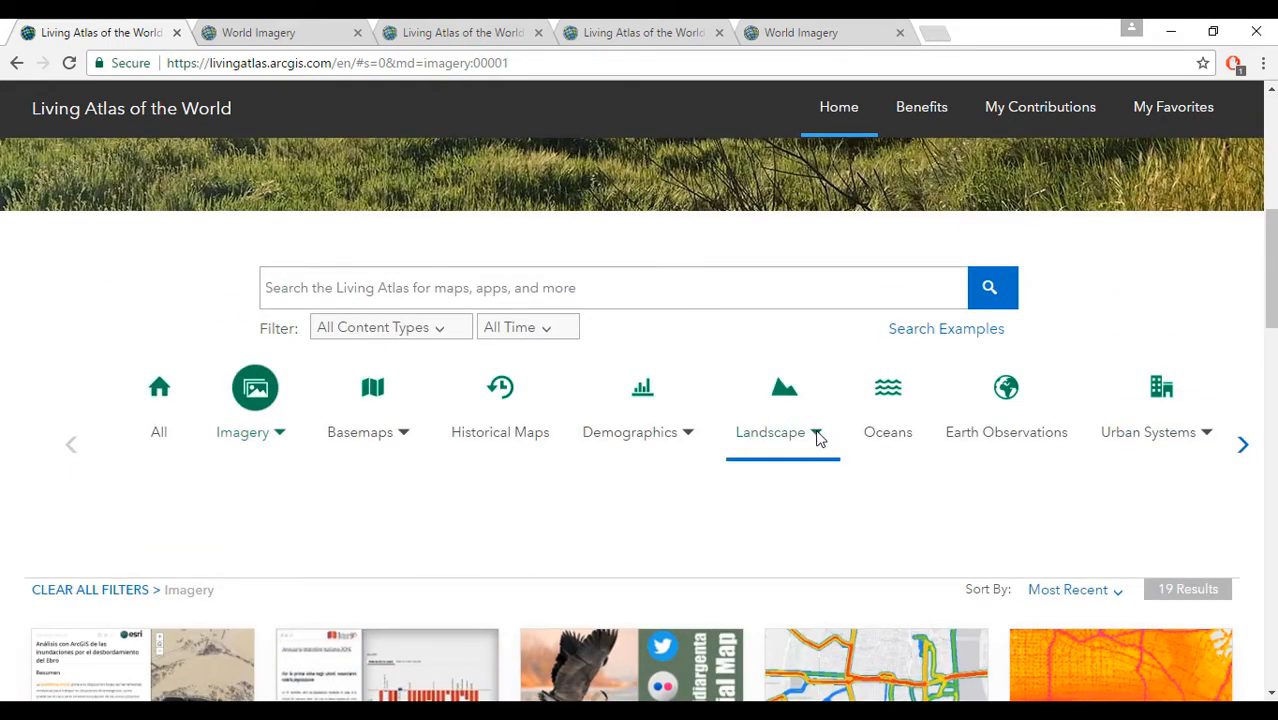
# Add Landscape and Earth Observations categories and view the GLDAS Runoff 2000 - Present item page
pyautogui.click(770, 432)
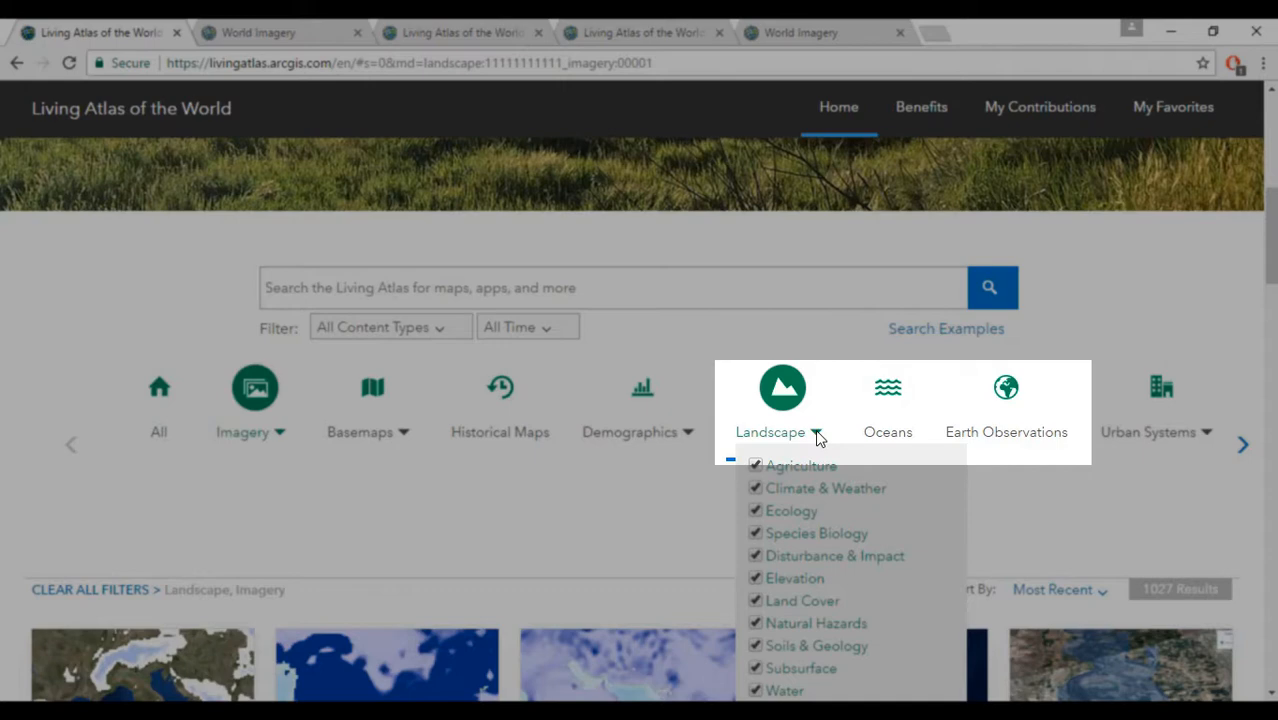
pyautogui.click(1006, 404)
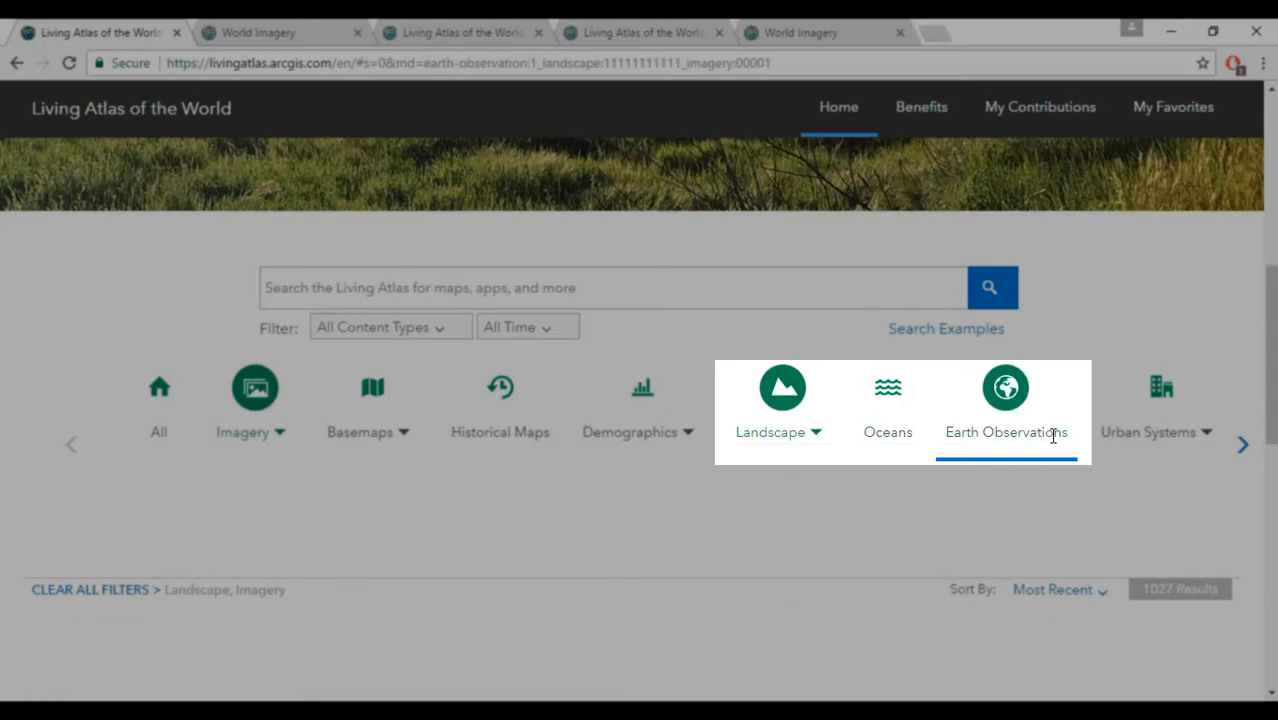
pyautogui.click(1006, 410)
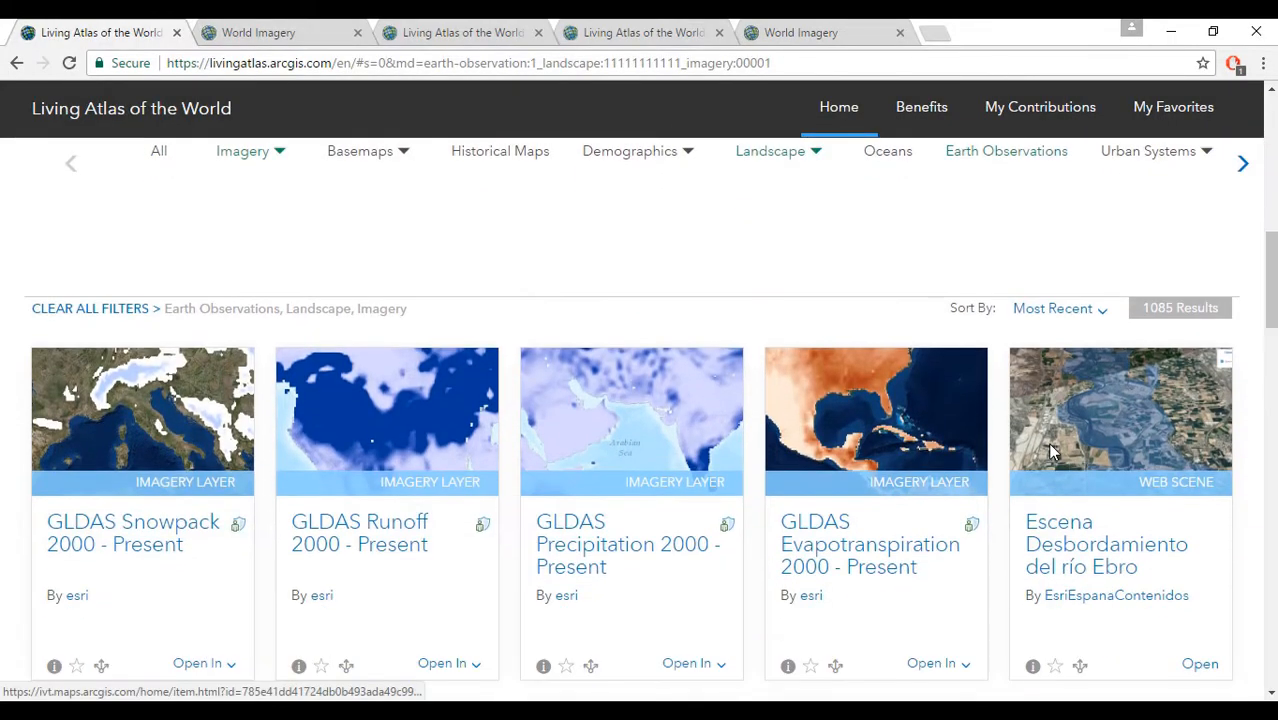
pyautogui.moveTo(1044, 448)
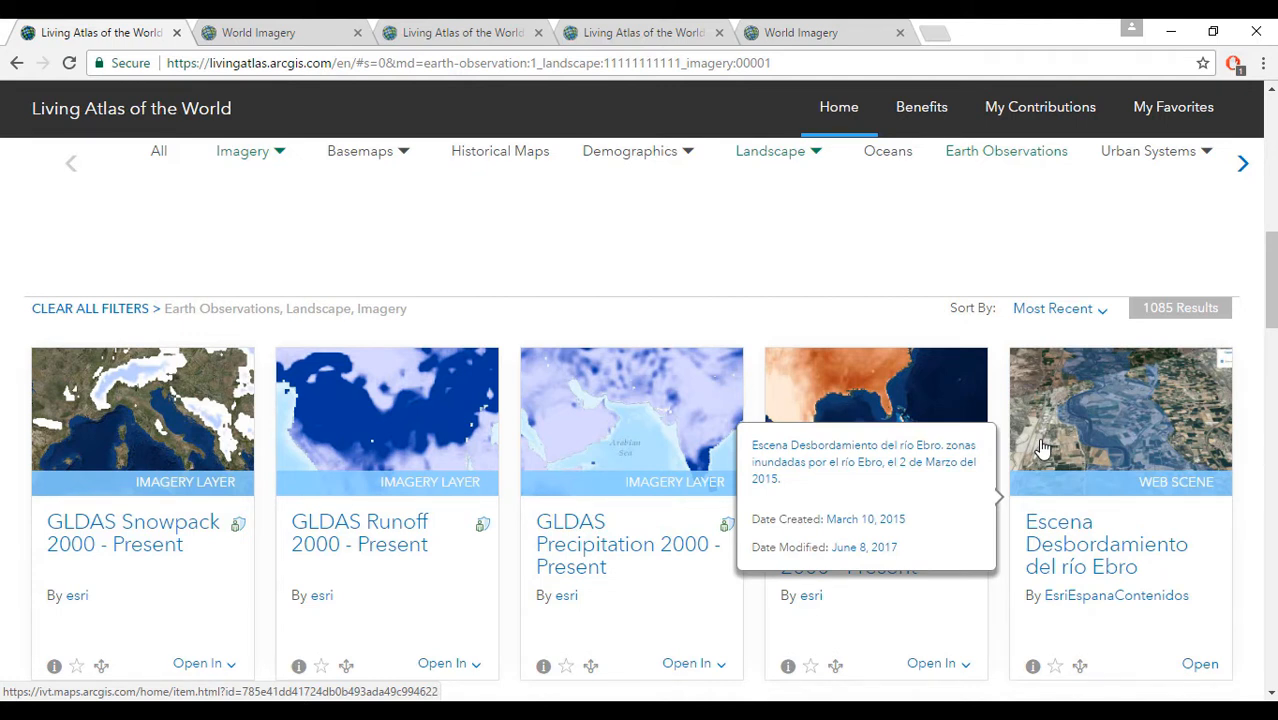
pyautogui.moveTo(930, 448)
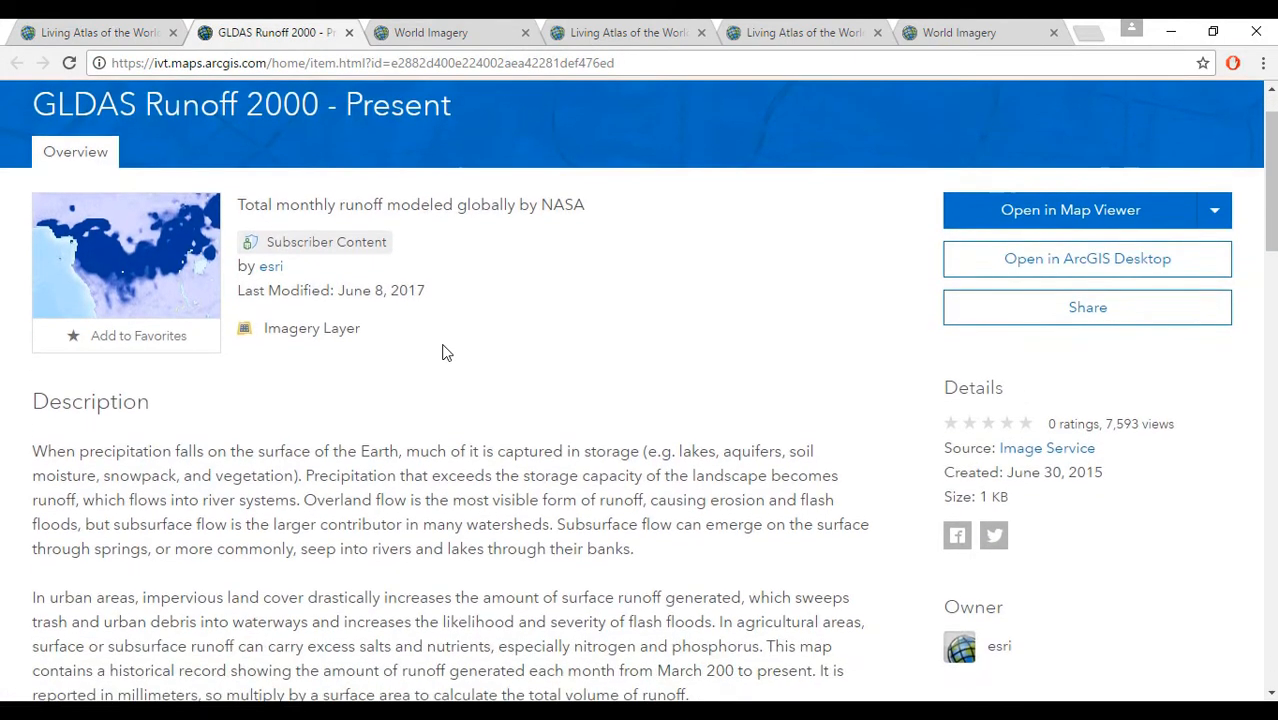
pyautogui.scroll(-3)
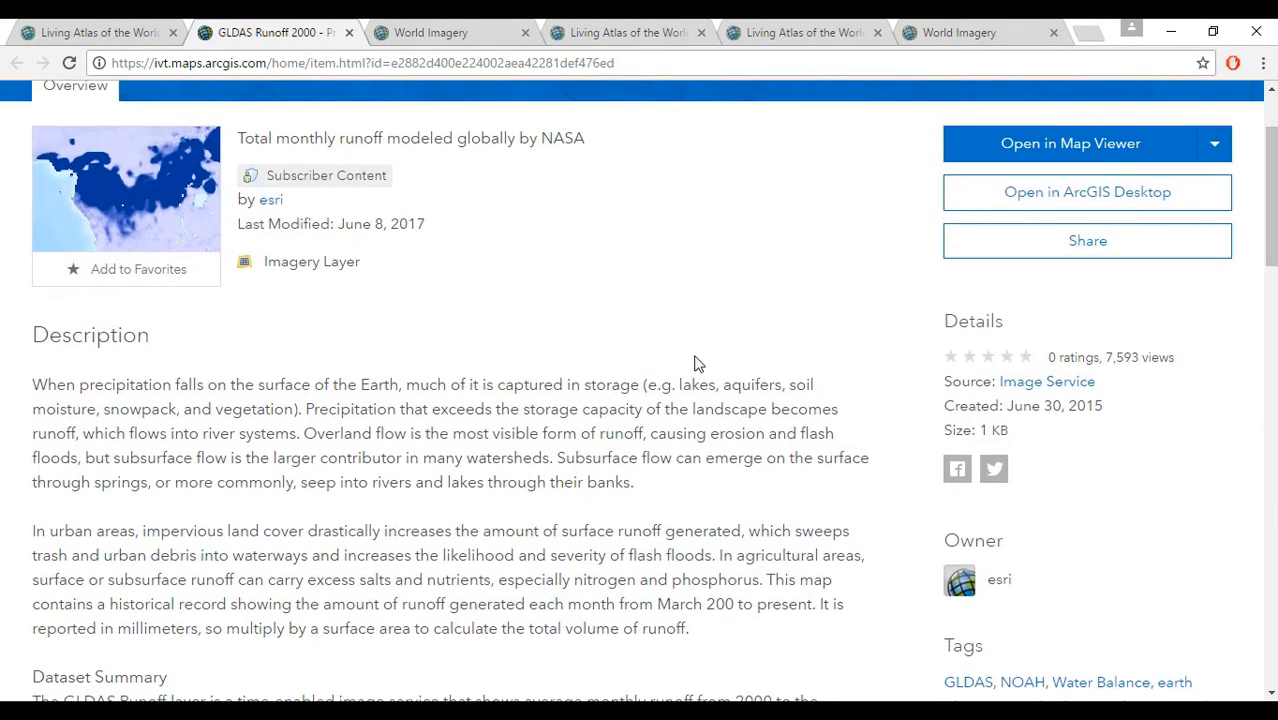
pyautogui.moveTo(1088, 192)
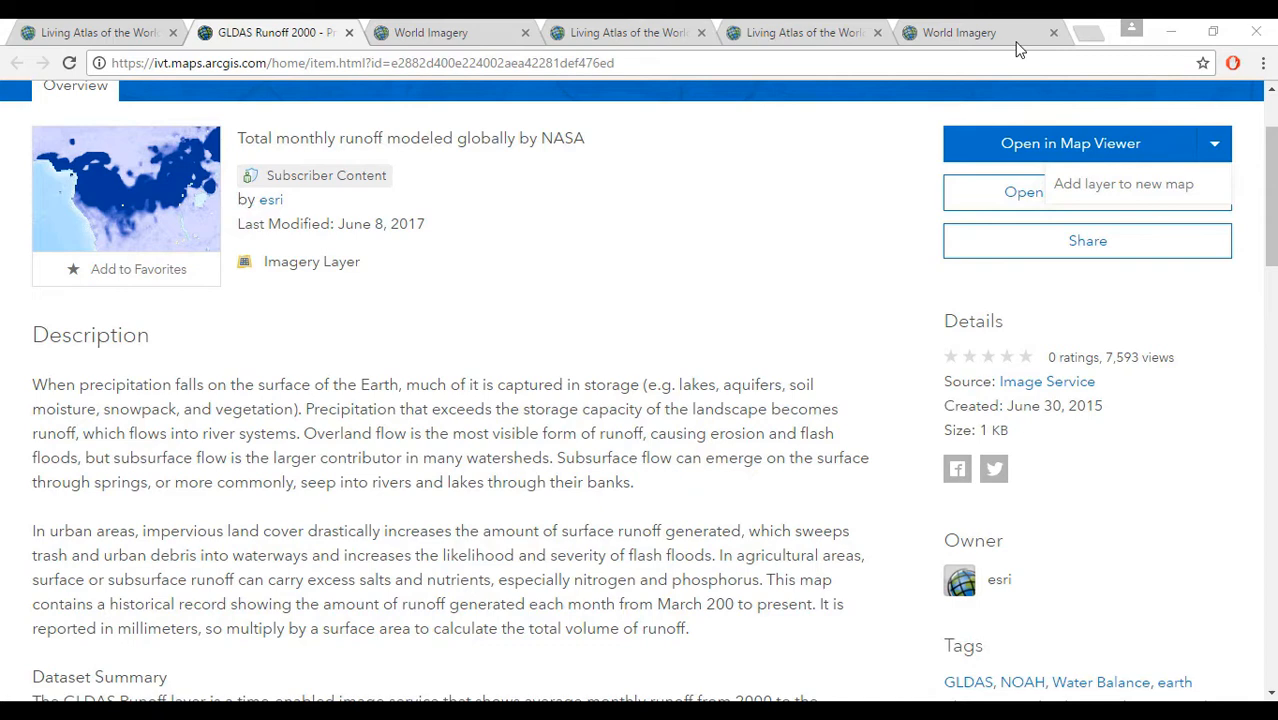
# In the World Imagery web map, browse Living Atlas layers narrowed to Multispectral Imagery
pyautogui.click(1070, 144)
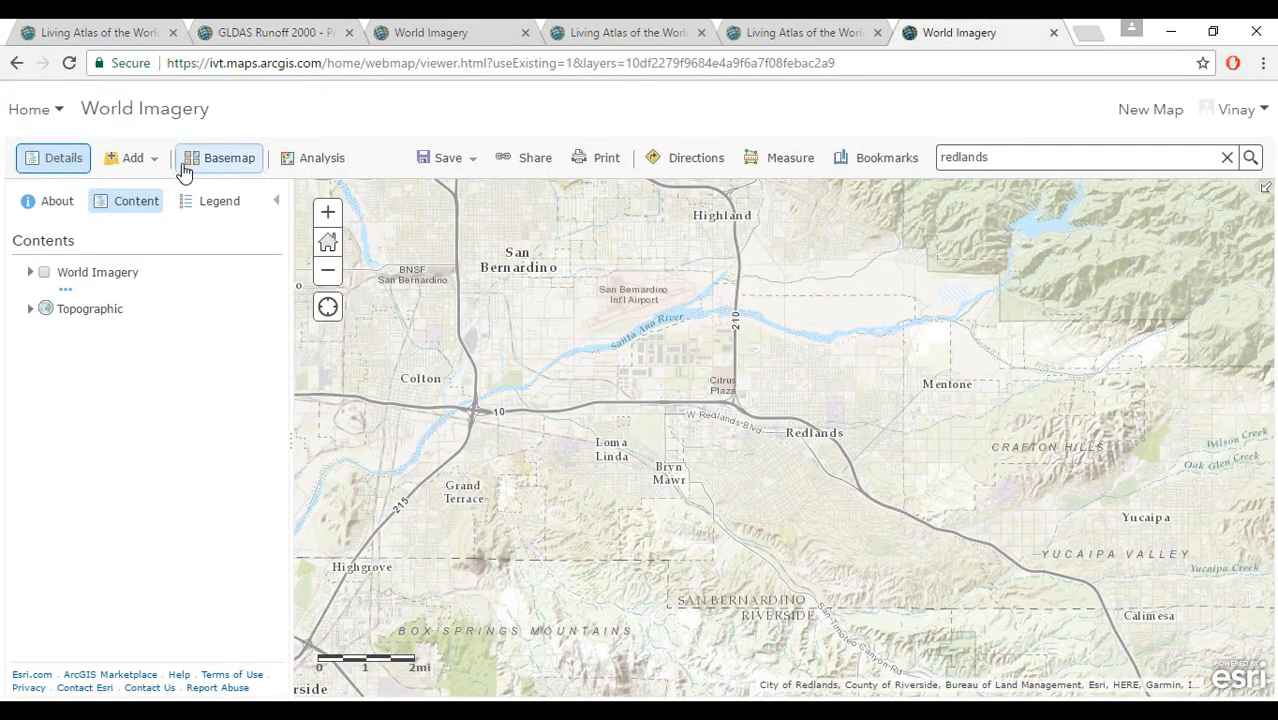
pyautogui.click(132, 156)
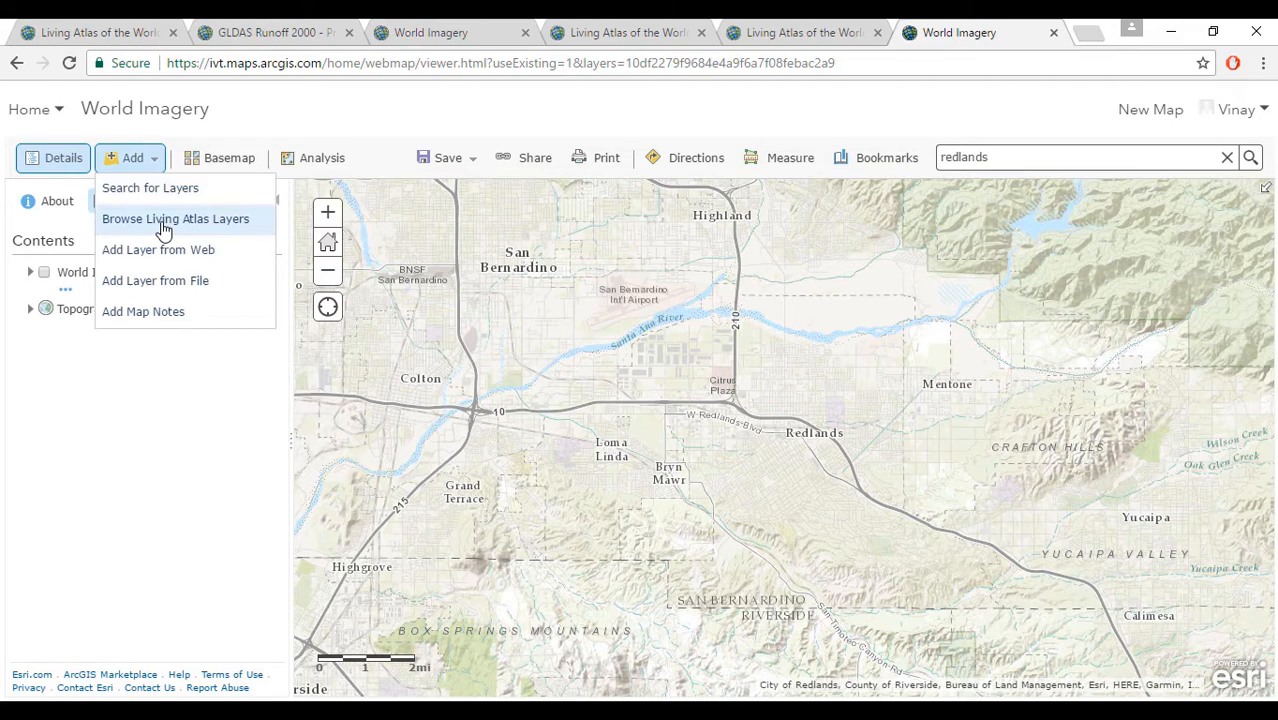
pyautogui.click(176, 218)
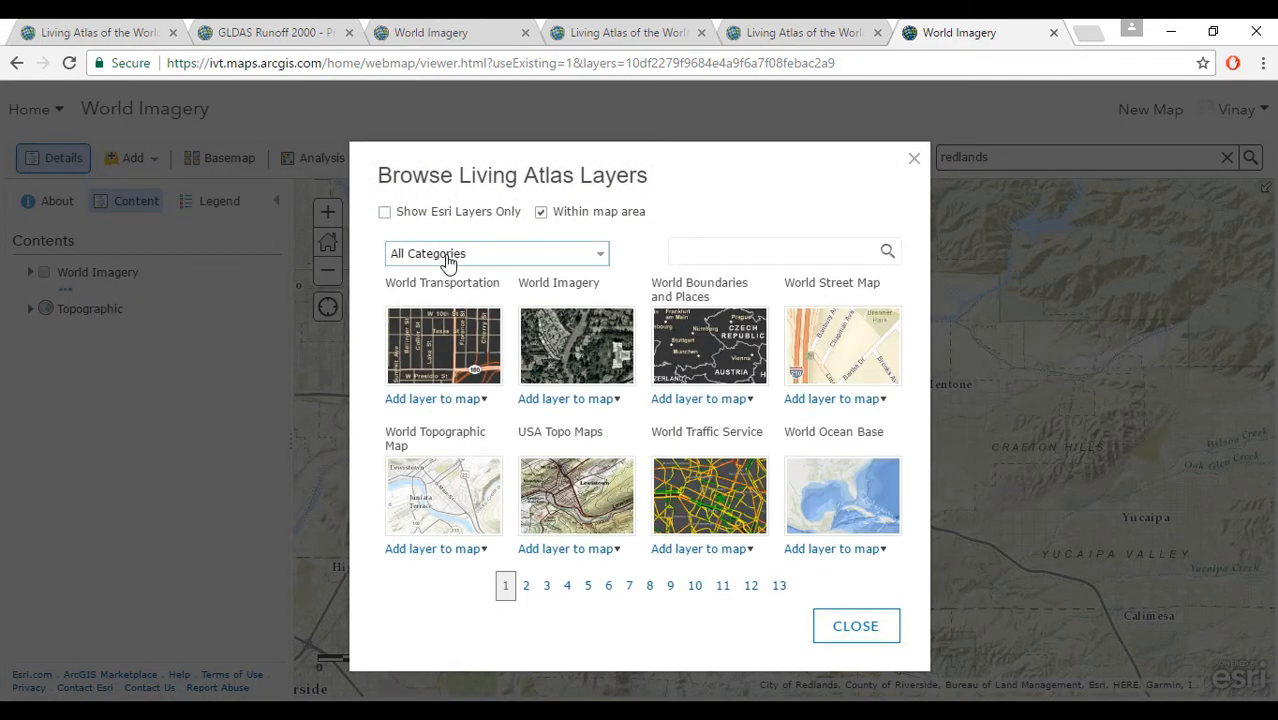
pyautogui.click(496, 252)
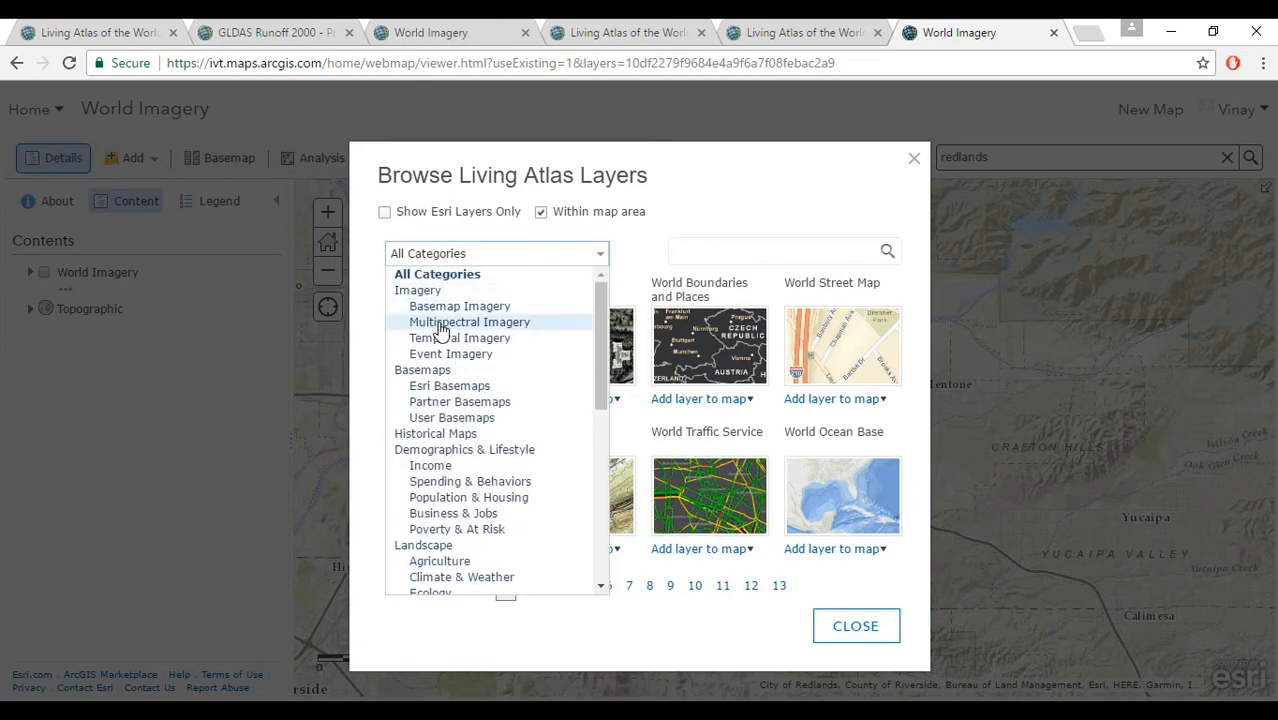
pyautogui.click(470, 322)
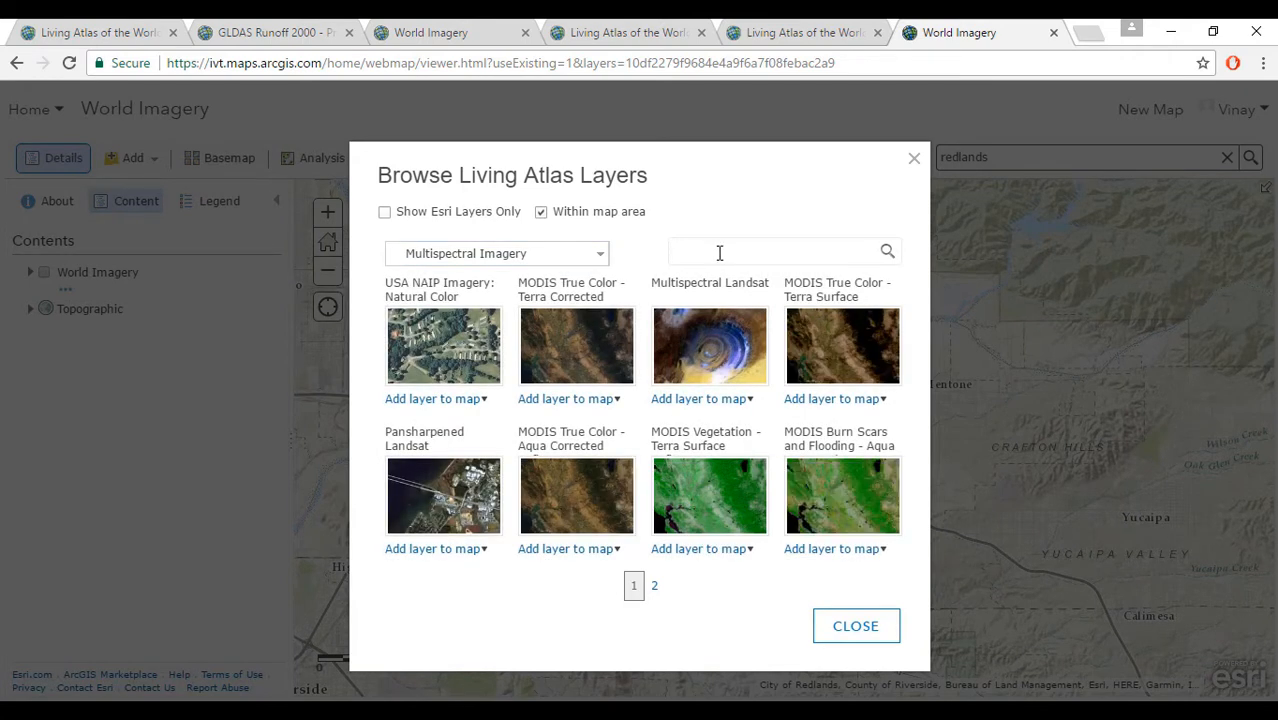
# Add the USA NAIP Imagery layer and render it as a FalseColorComposite
pyautogui.write('naip')
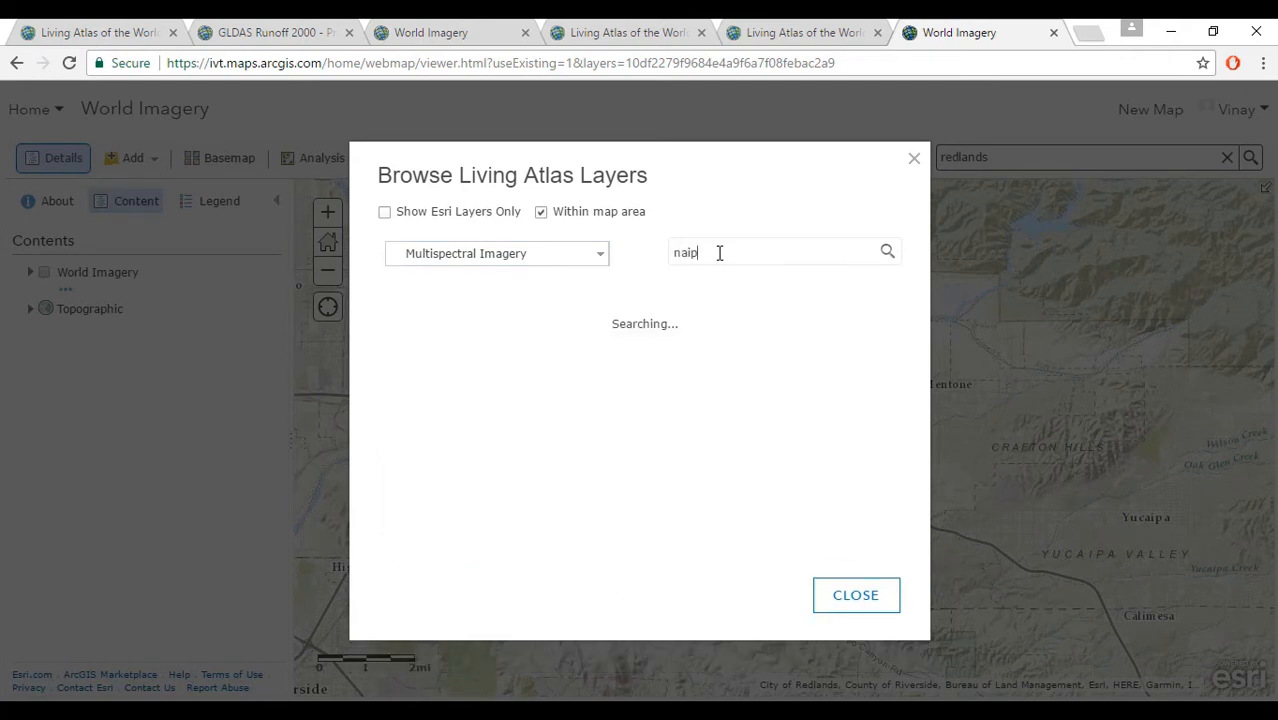
pyautogui.click(570, 398)
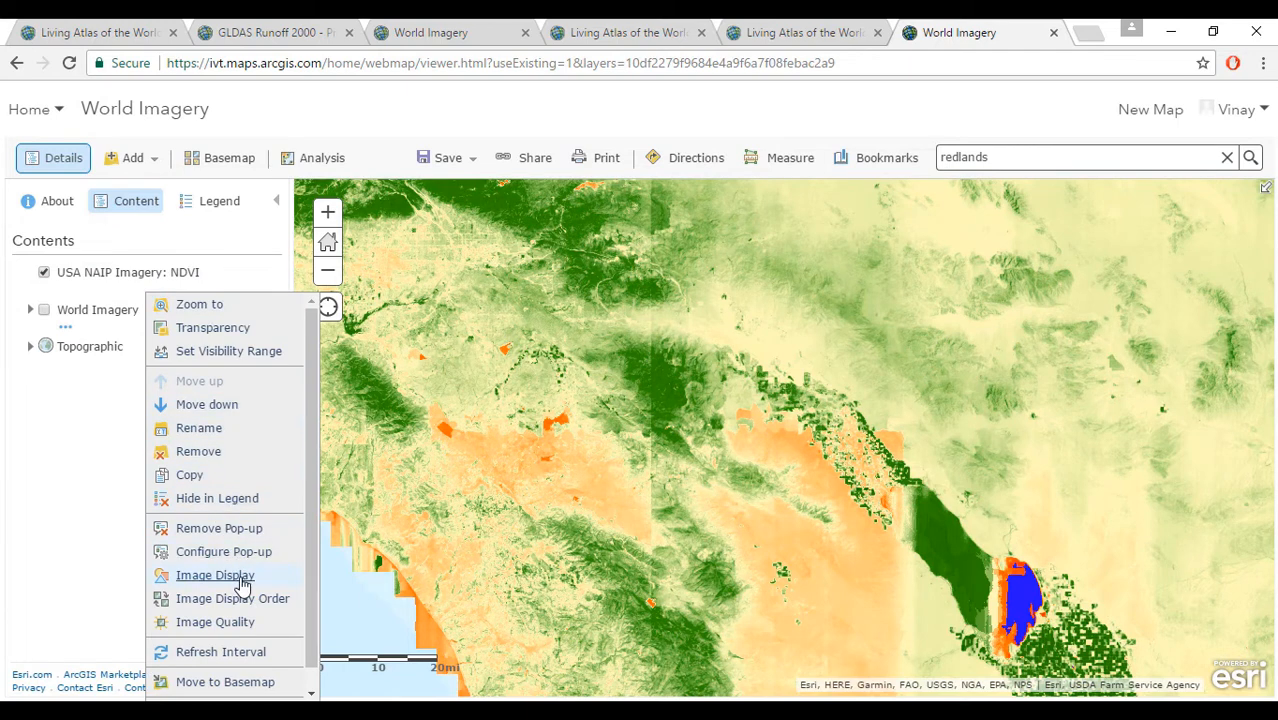
pyautogui.moveTo(244, 598)
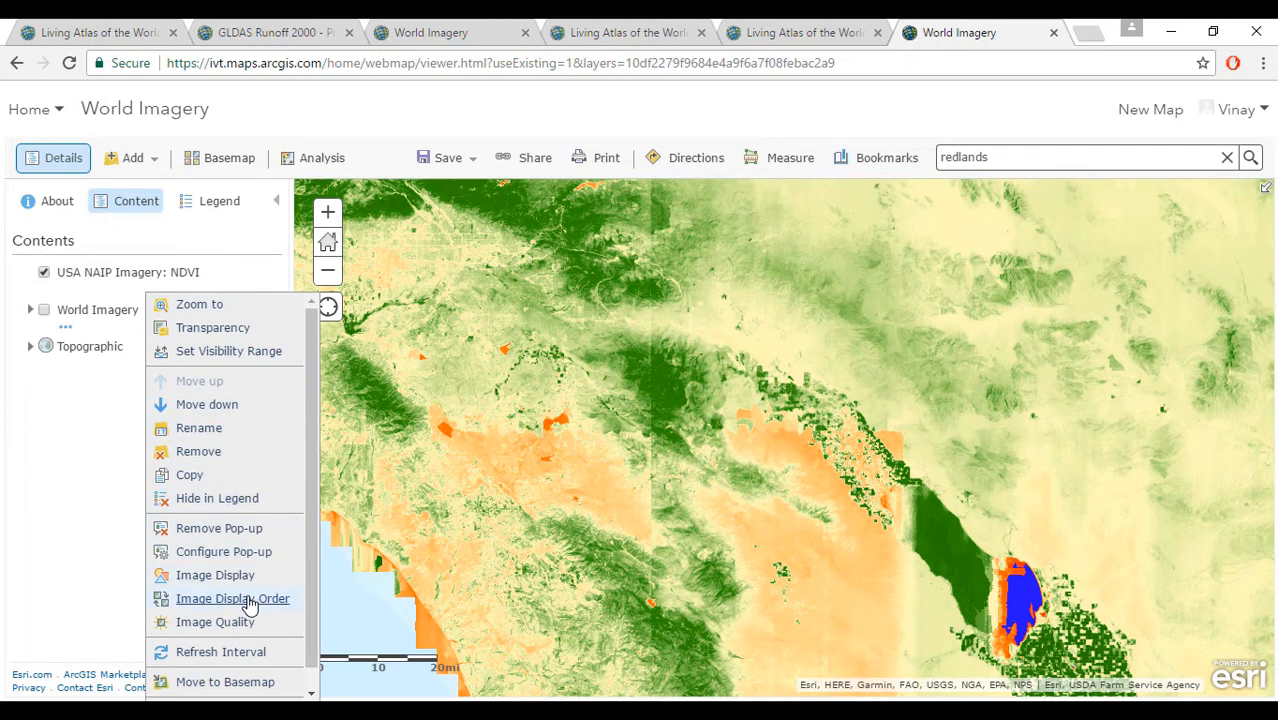
pyautogui.click(216, 576)
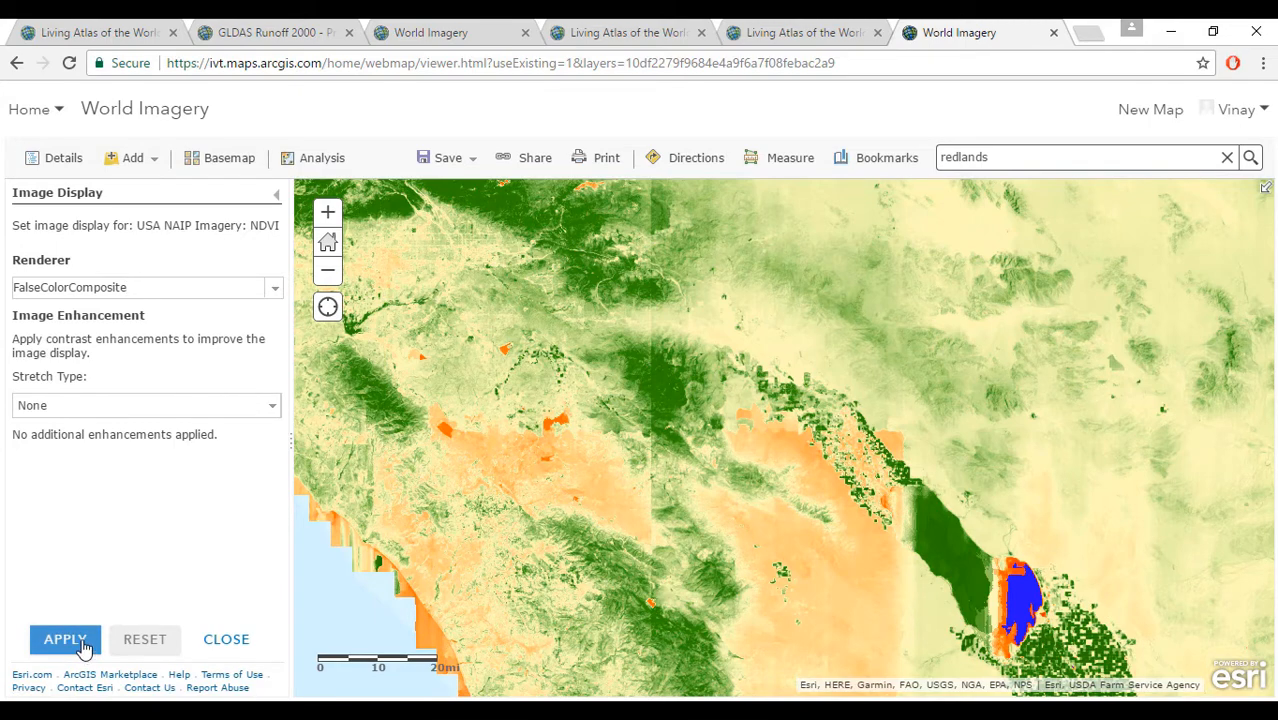
pyautogui.click(64, 640)
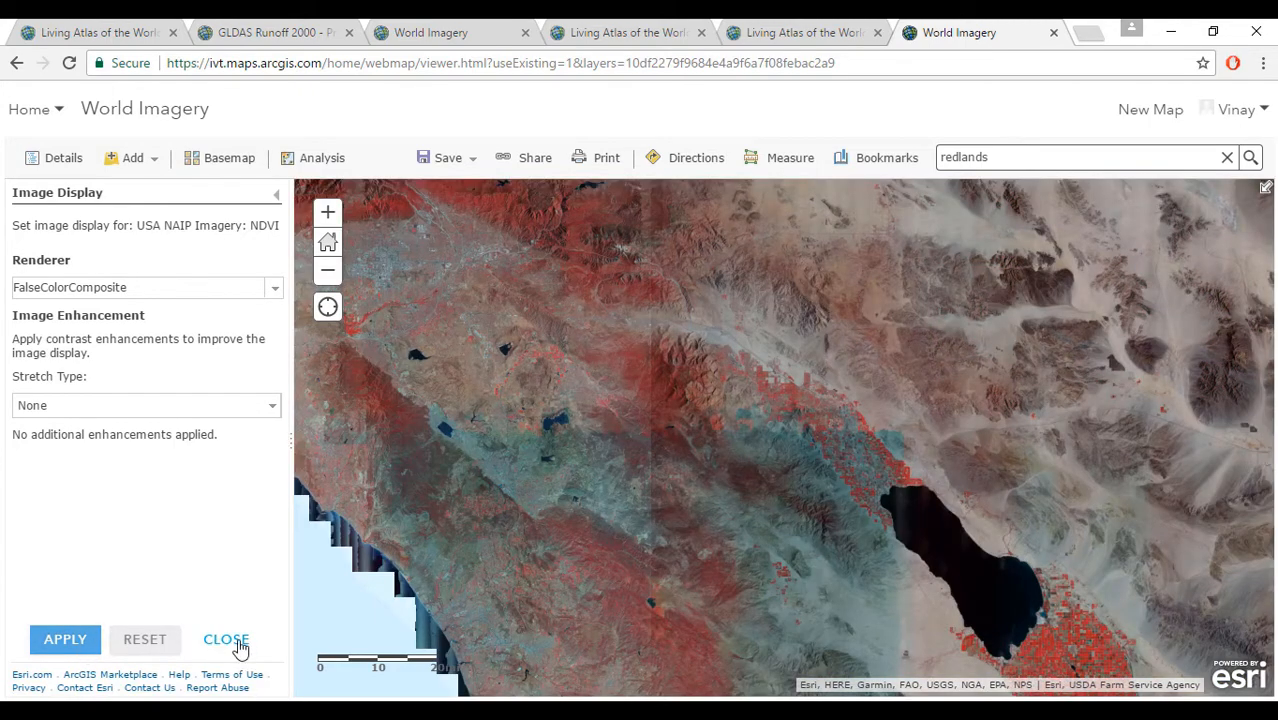
# In ArcGIS Pro, browse the Catalog's Portal content under Living Atlas
pyautogui.click(226, 640)
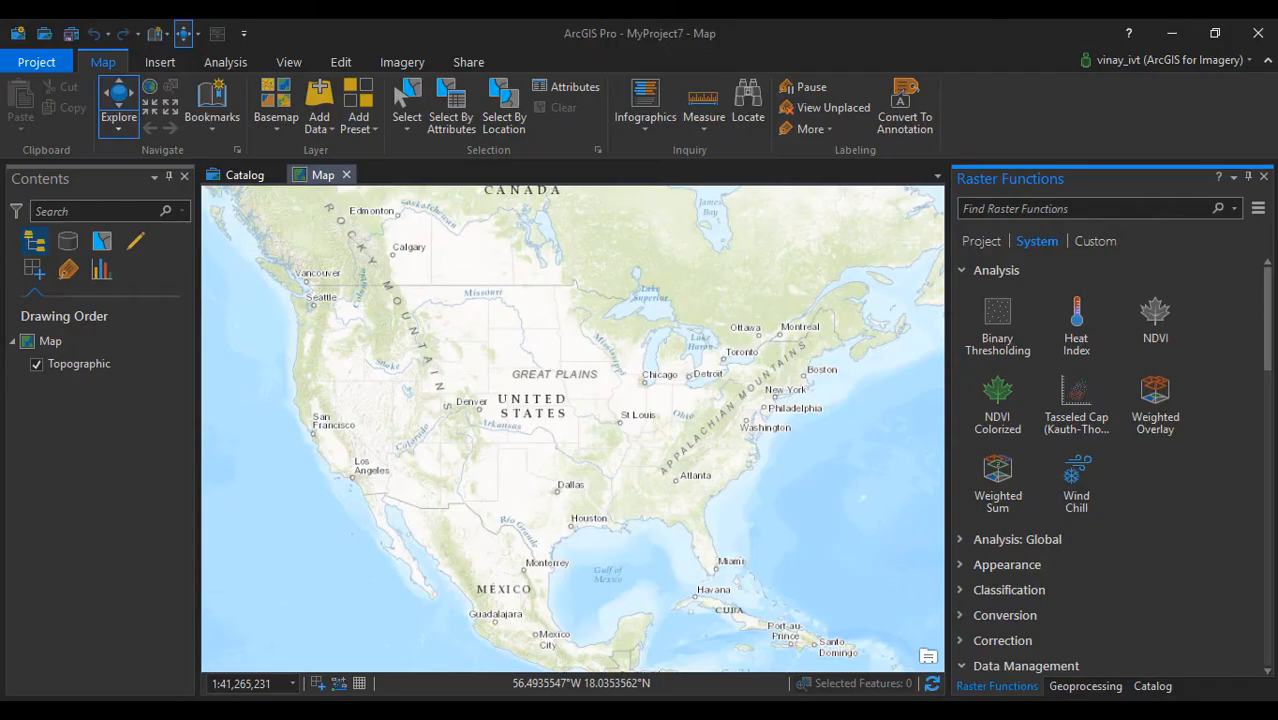
pyautogui.moveTo(808, 552)
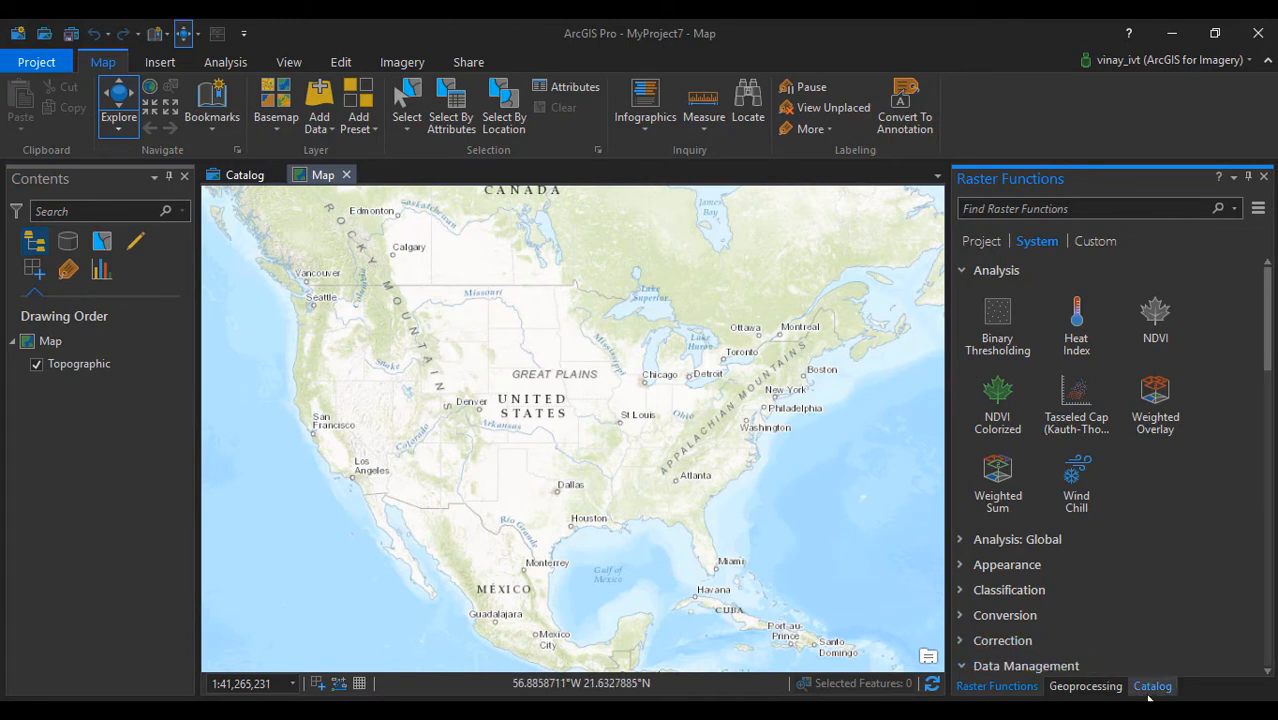
pyautogui.click(1152, 686)
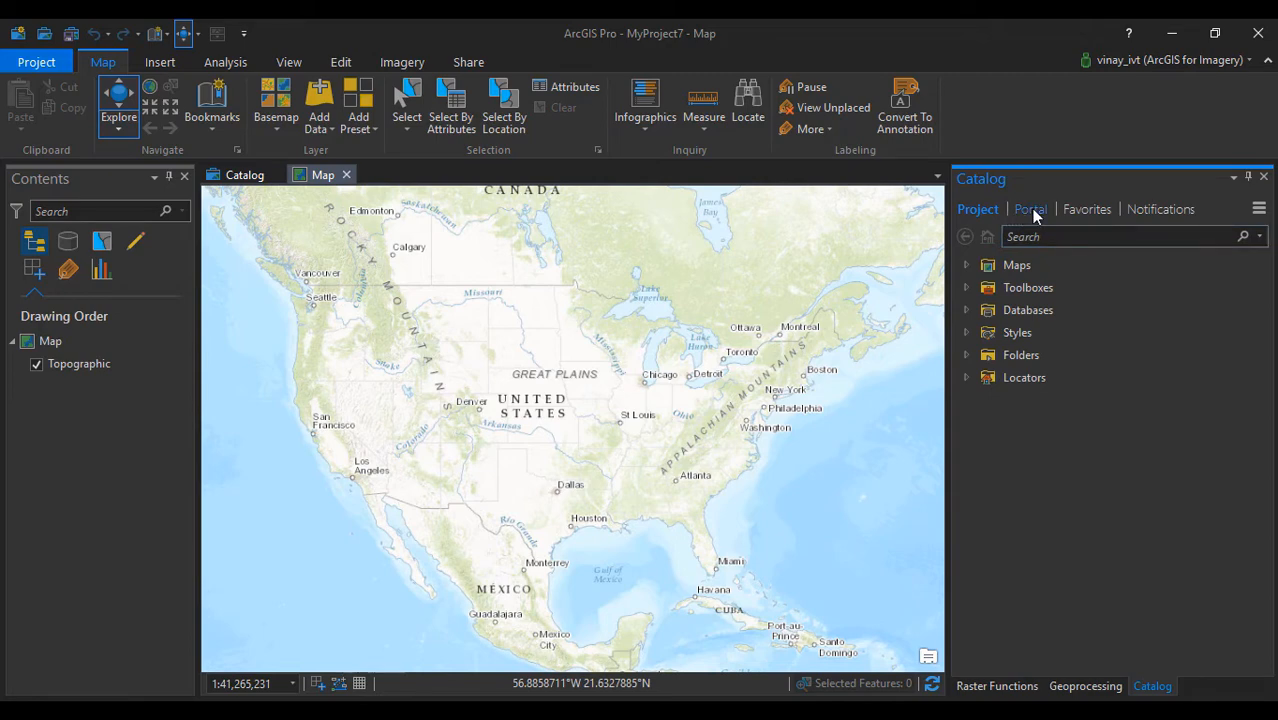
pyautogui.click(1028, 210)
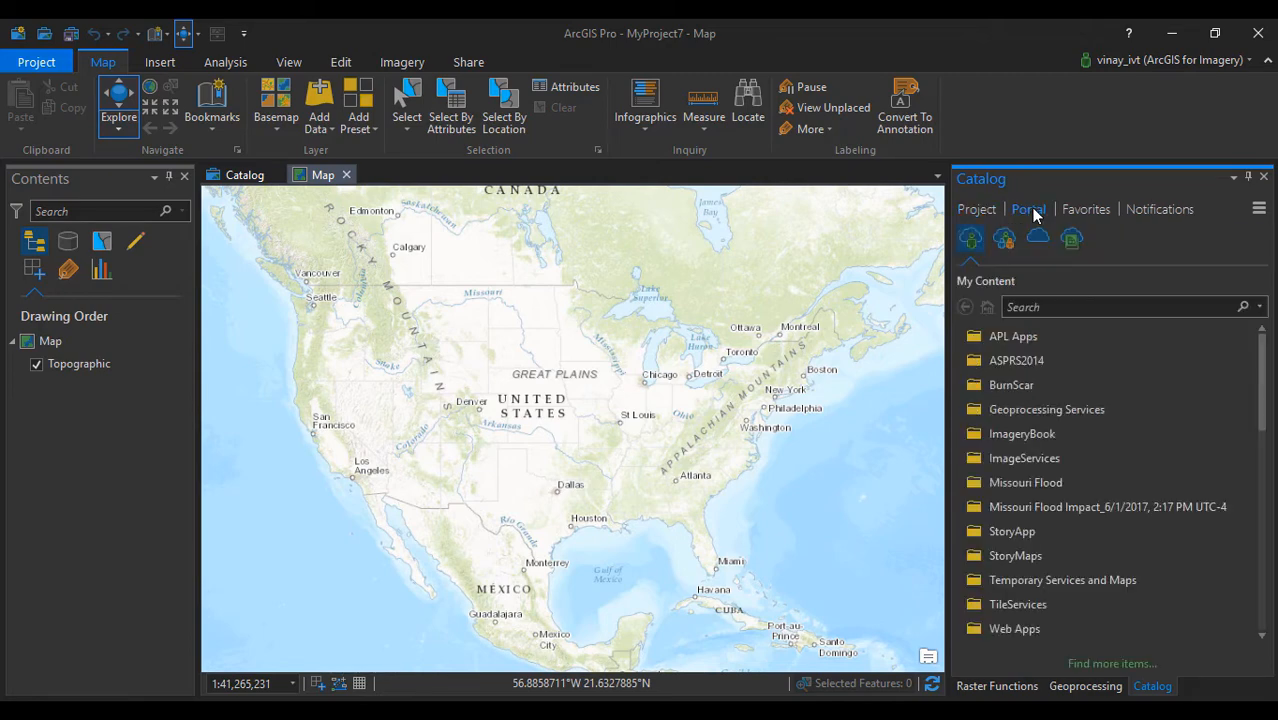
pyautogui.moveTo(1072, 238)
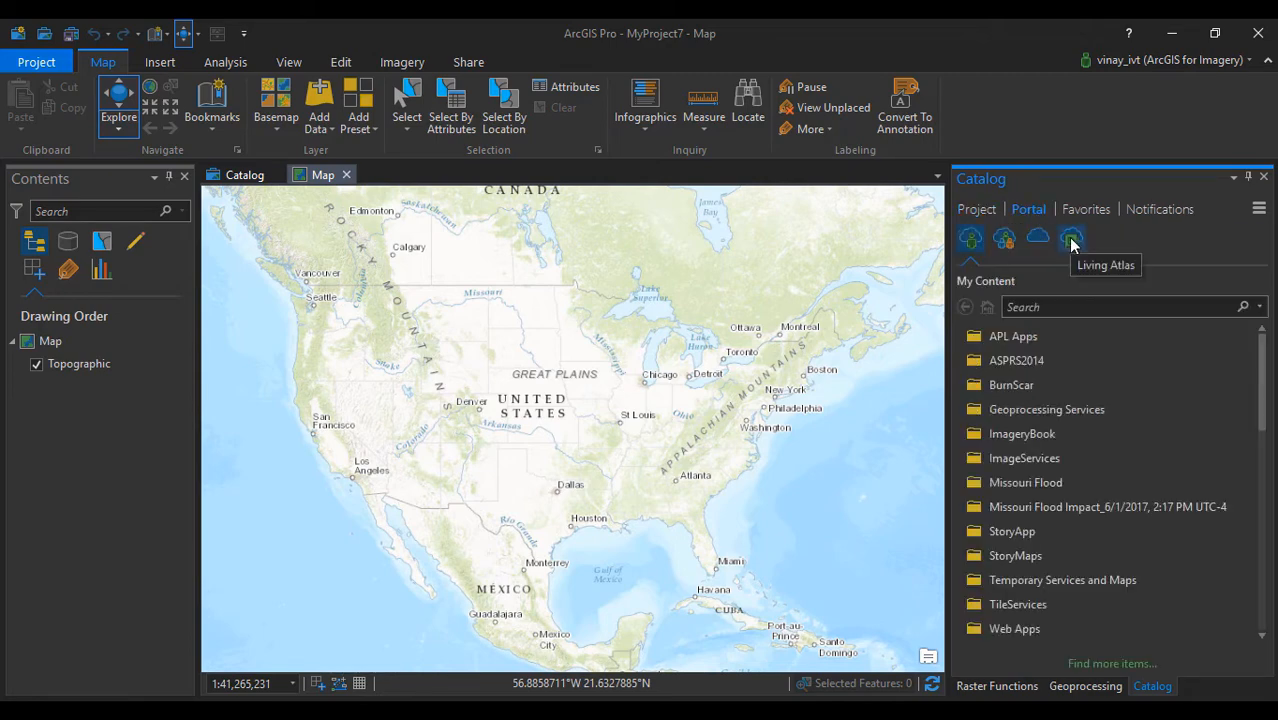
pyautogui.click(1072, 236)
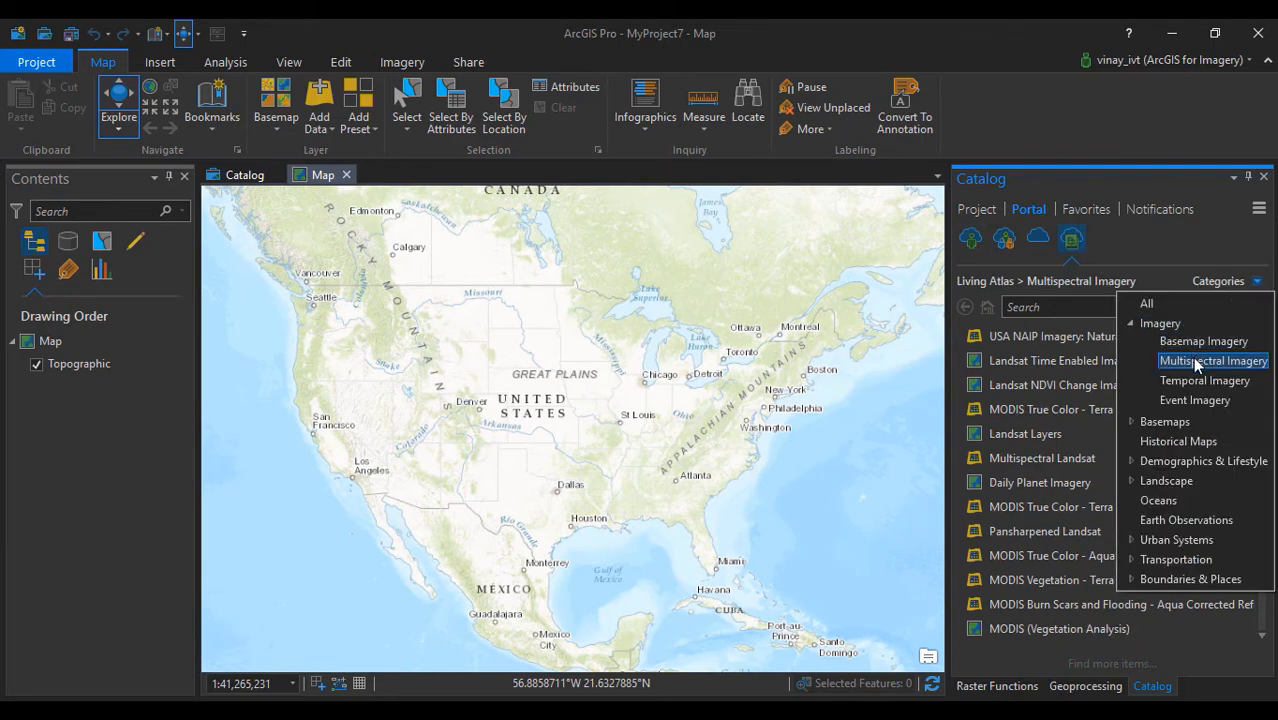
# Search multispectral landsat and add the Multispectral Landsat layer to the current map
pyautogui.write('land')
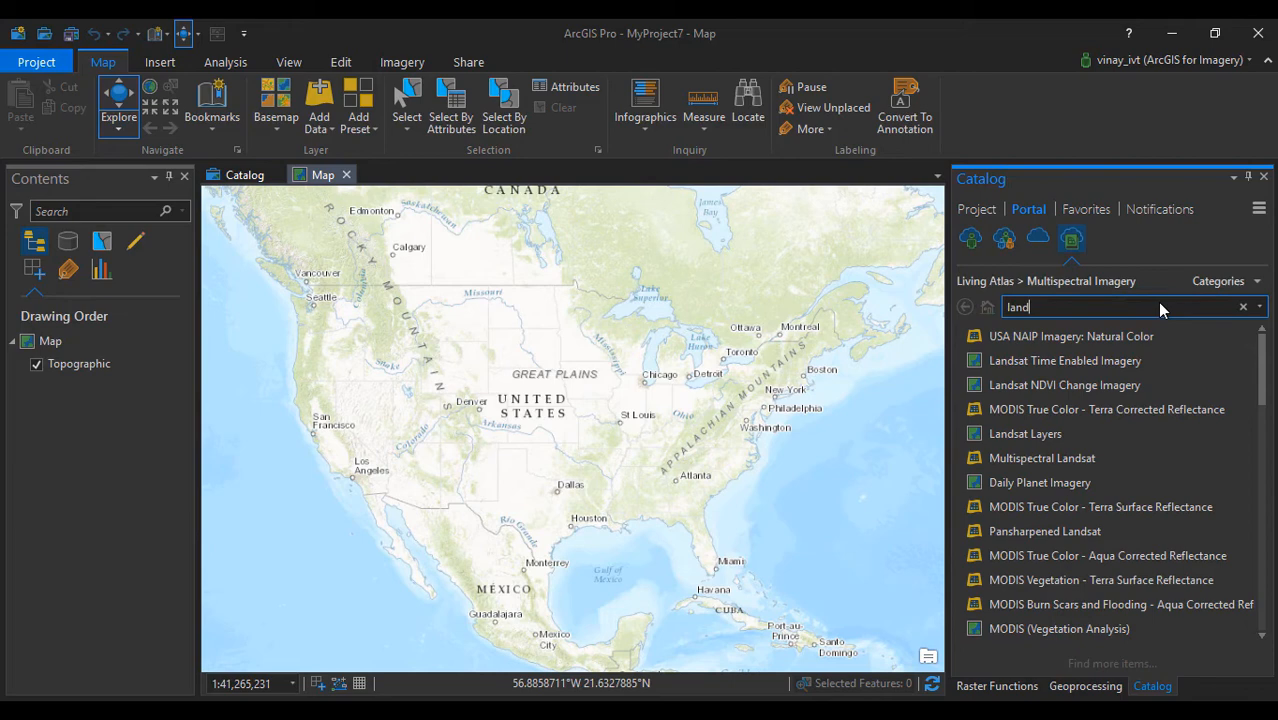
pyautogui.write('multilandsat')
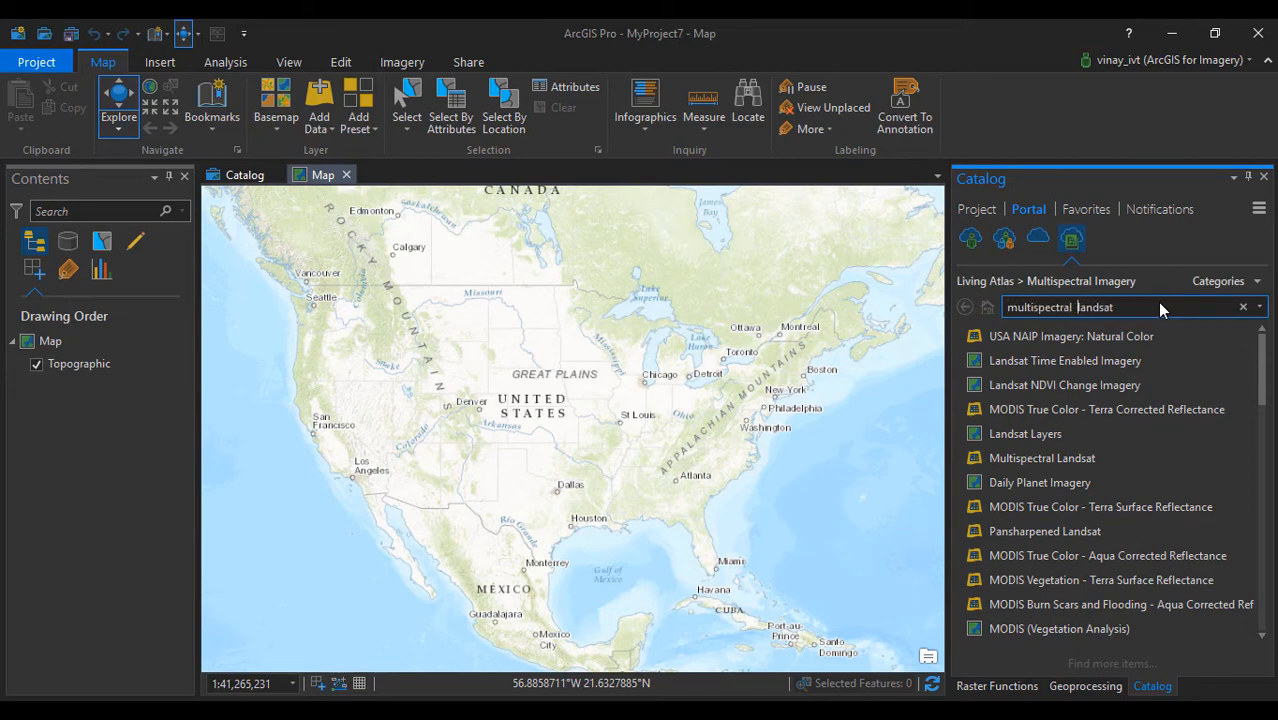
pyautogui.click(1042, 424)
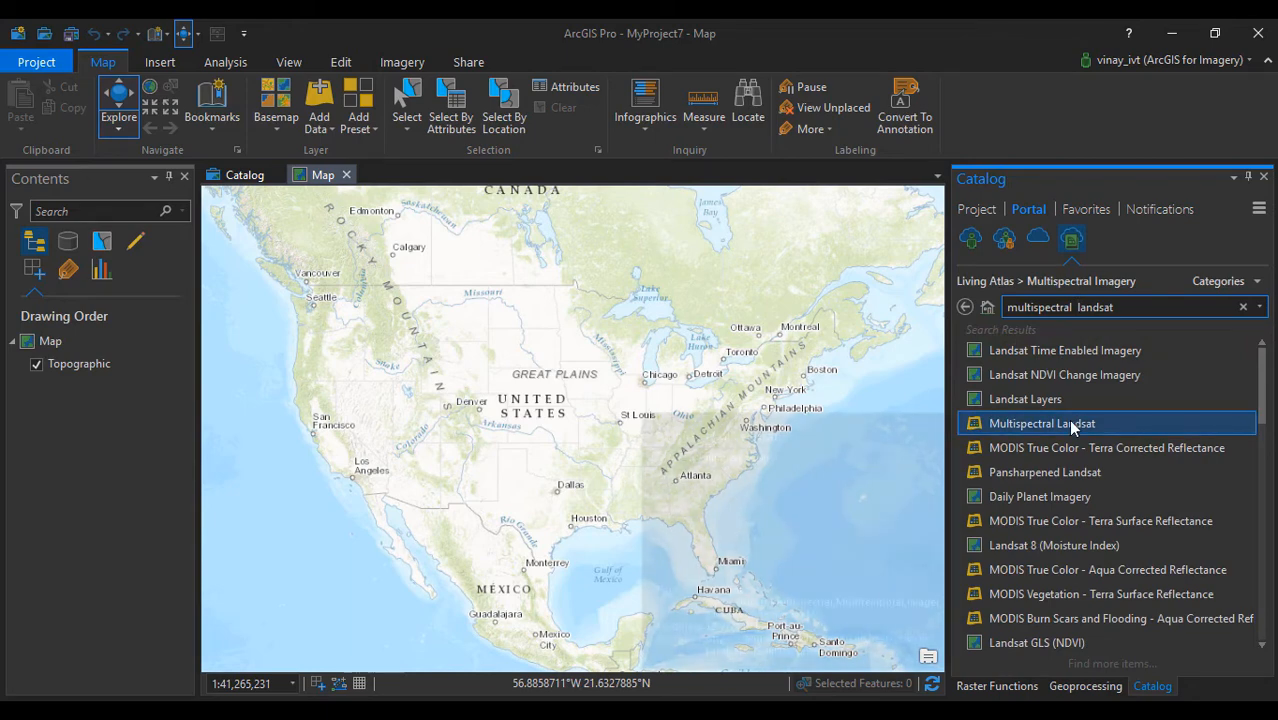
pyautogui.rightClick(1040, 424)
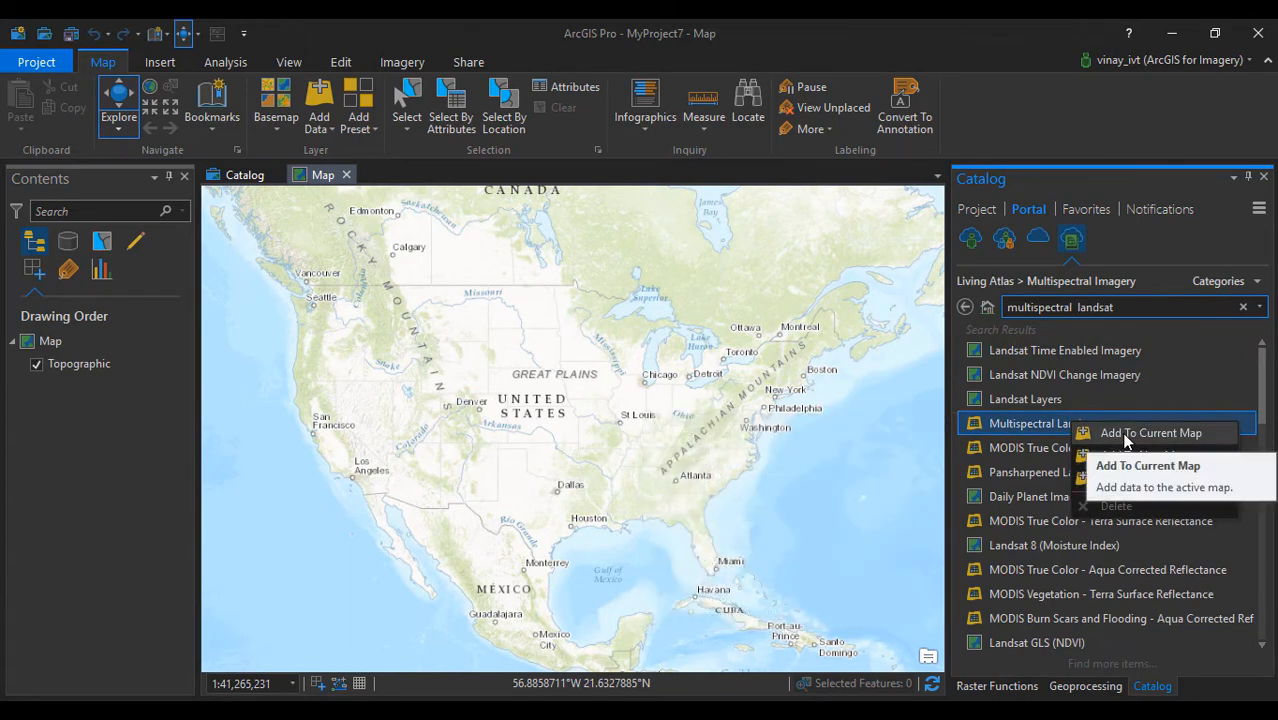
pyautogui.click(1152, 432)
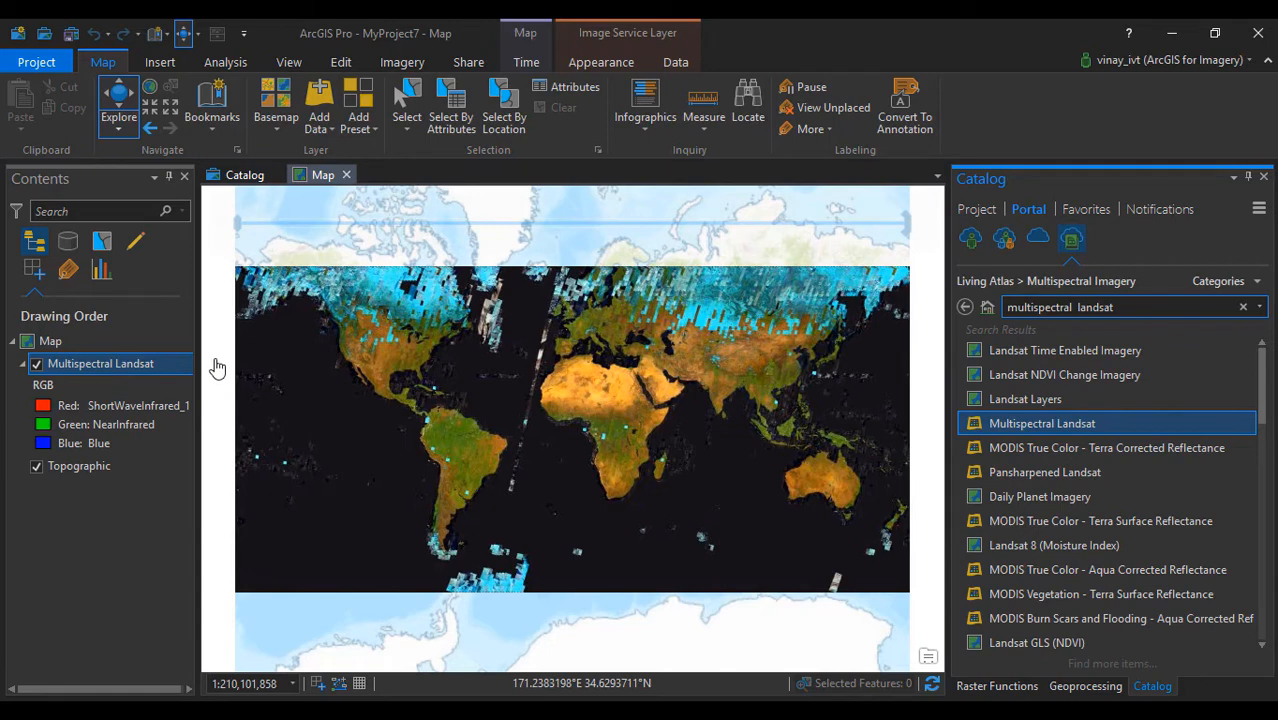
# Zoom to the Dubai coast, view the Sort choices and the layer's scene attribute table, then close it
pyautogui.moveTo(608, 358); pyautogui.dragTo(676, 428)
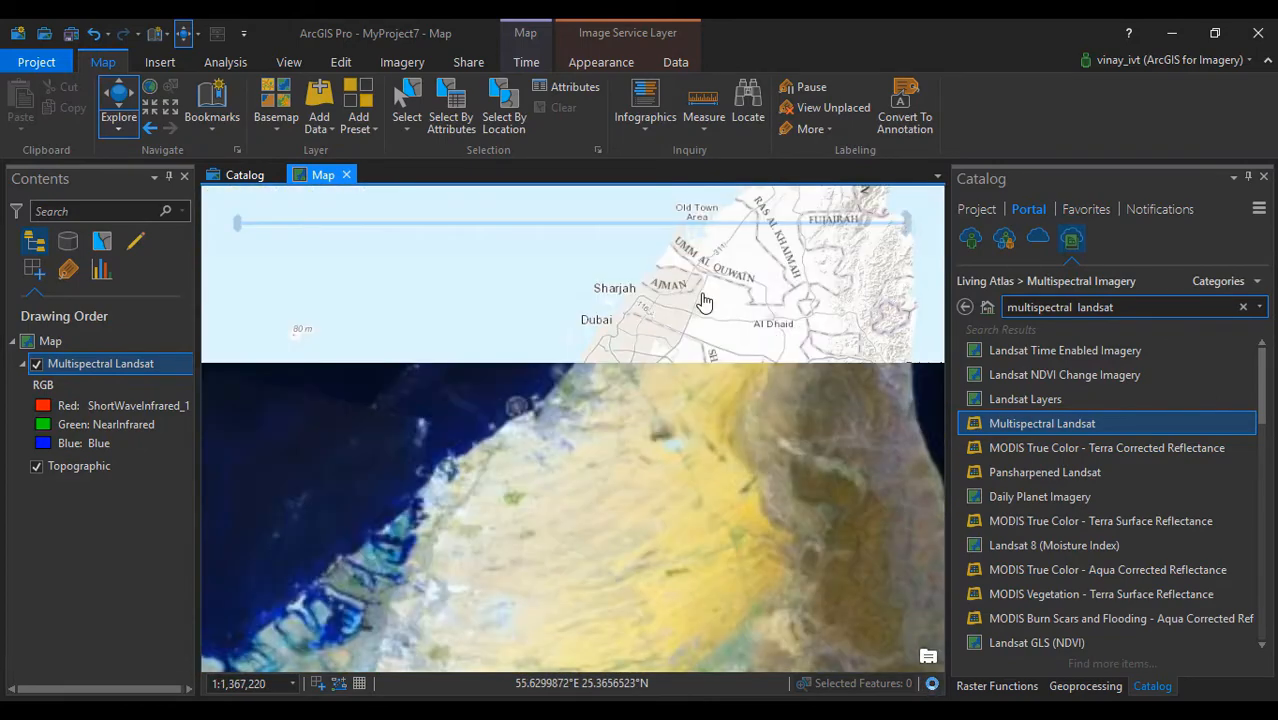
pyautogui.click(600, 62)
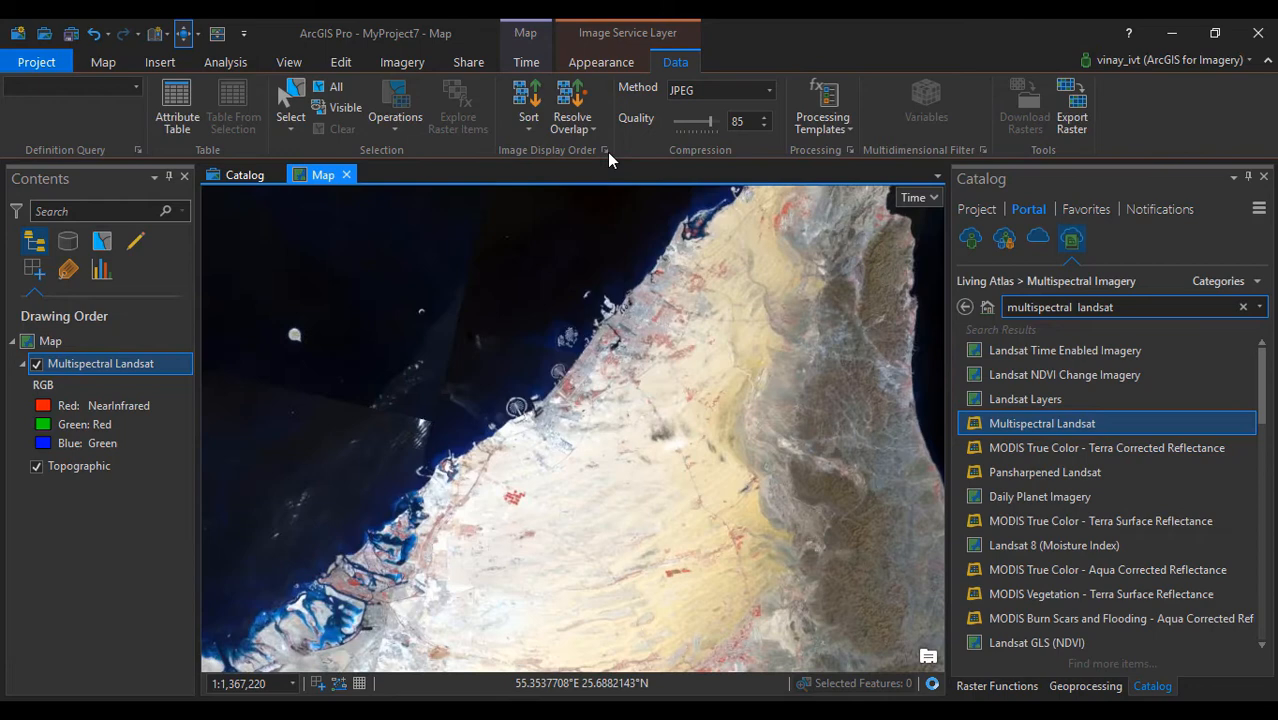
pyautogui.click(528, 108)
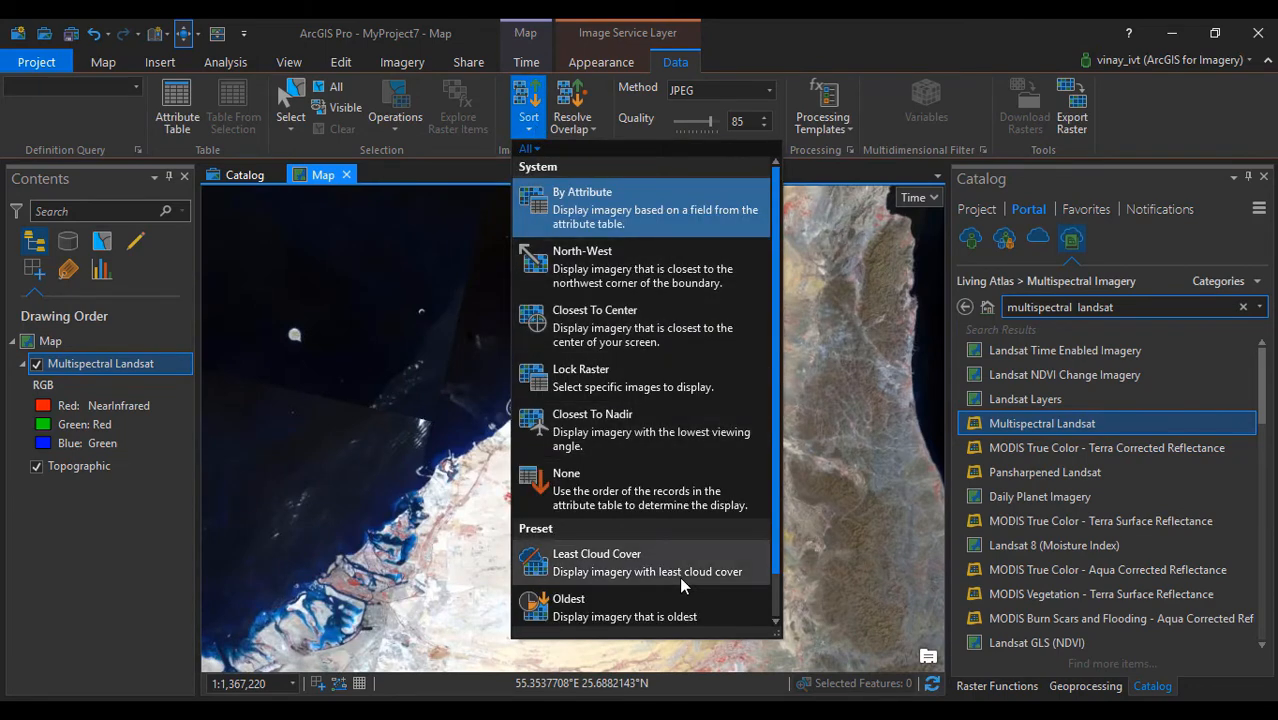
pyautogui.scroll(-3)
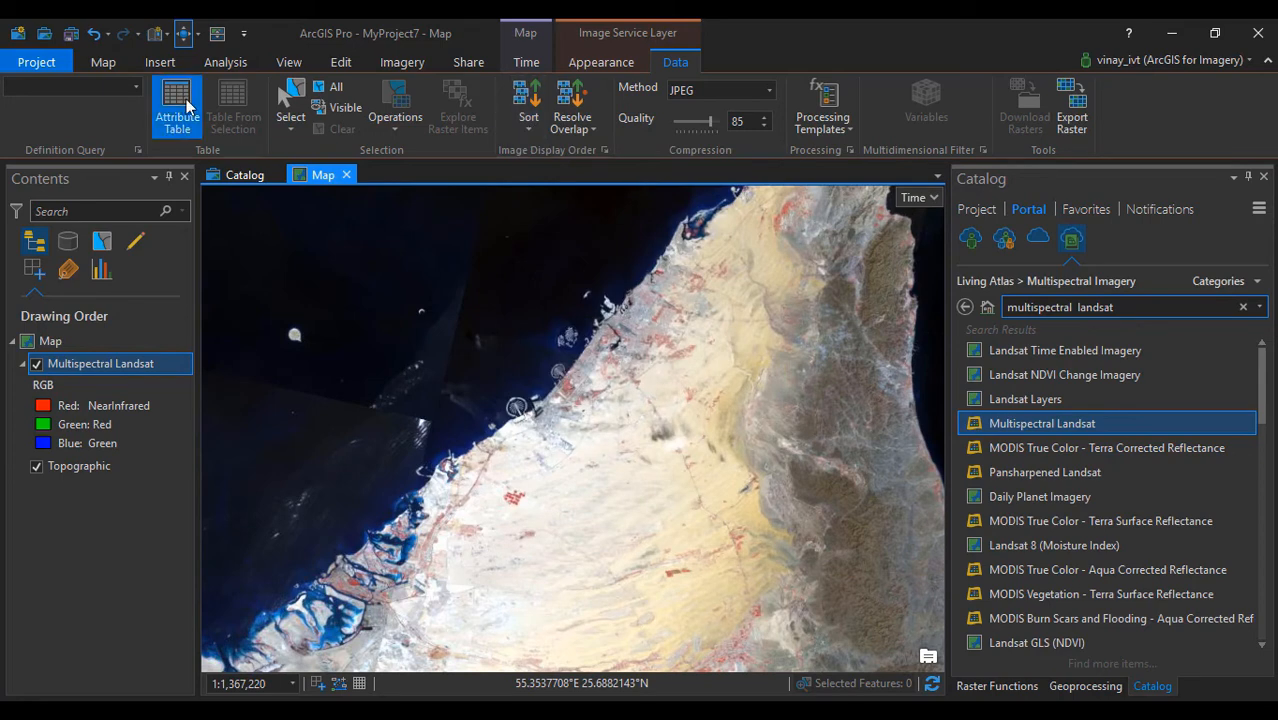
pyautogui.click(176, 104)
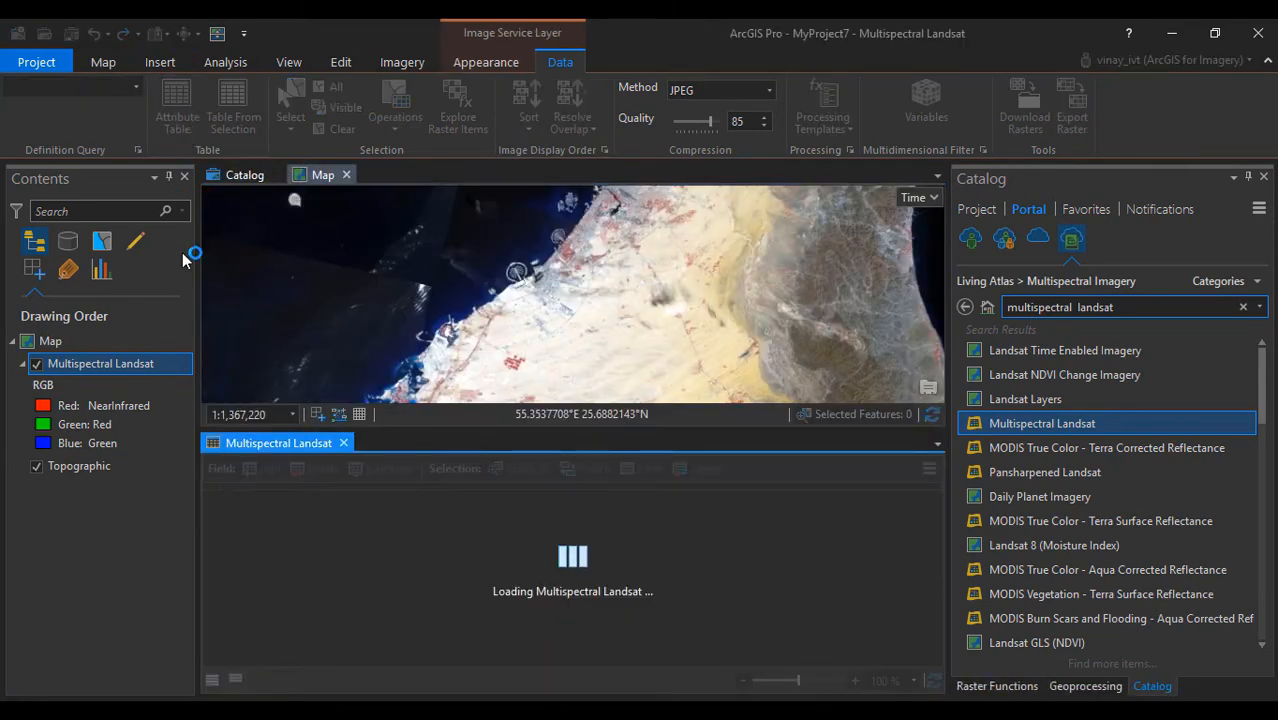
pyautogui.moveTo(344, 444)
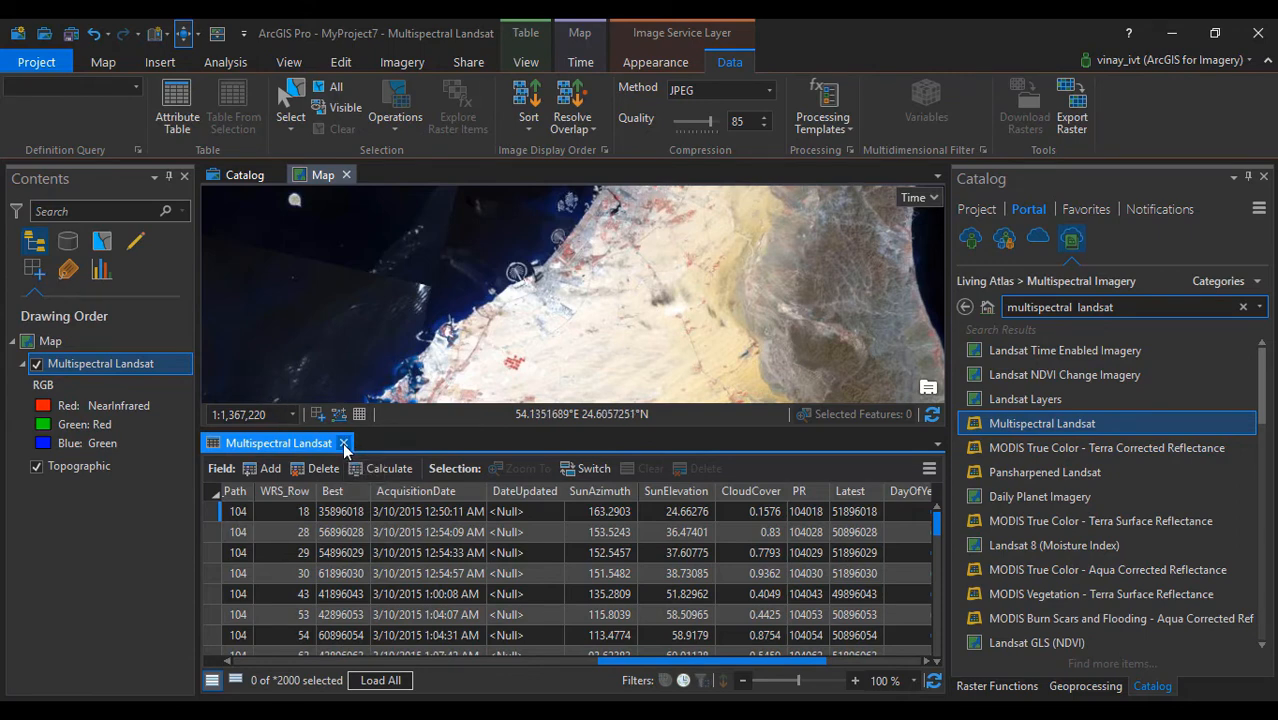
pyautogui.click(346, 444)
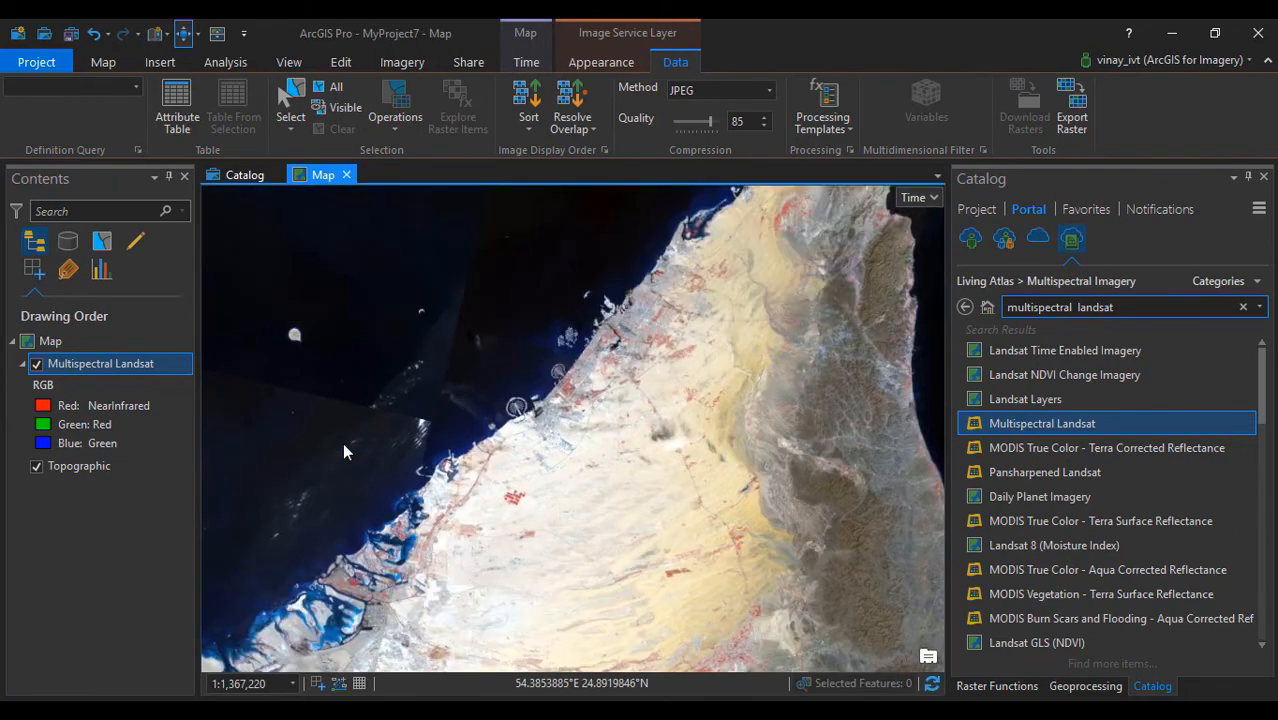